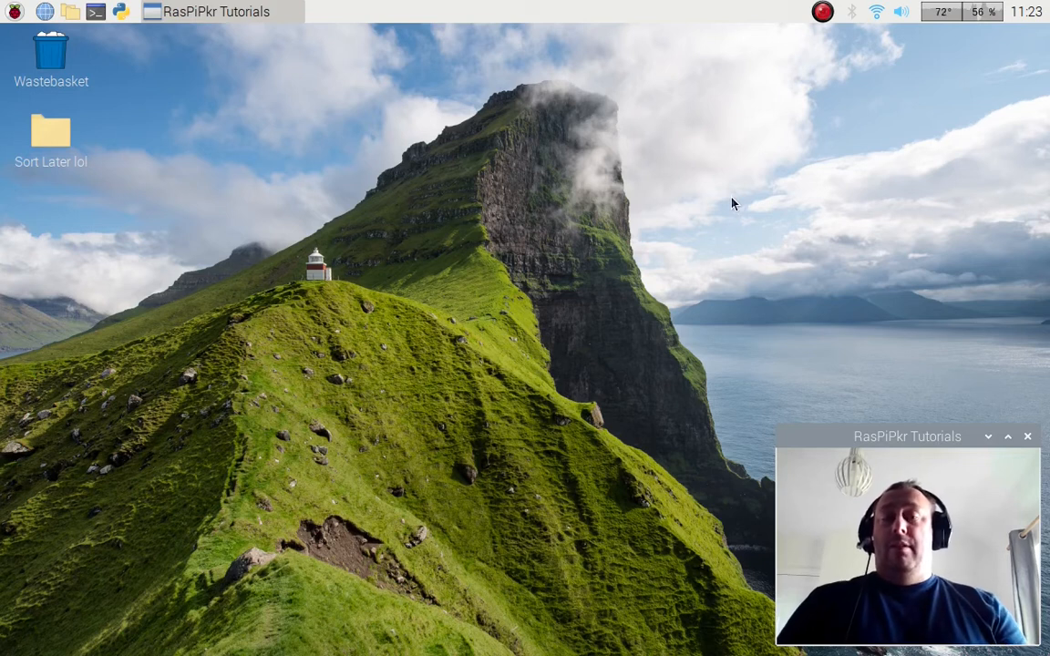
{"action": "mouse_move", "coordinate": [283, 109]}
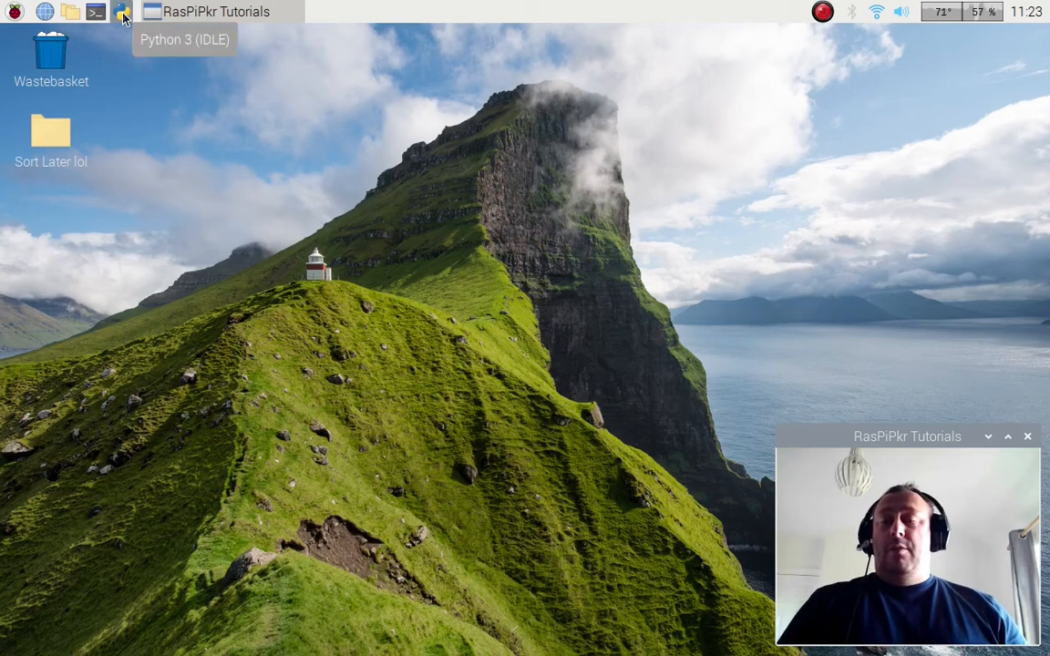
- Launch IDLE, get a SyntaxError from help(import), then start the help() utility
{"action": "left_click", "coordinate": [121, 11]}
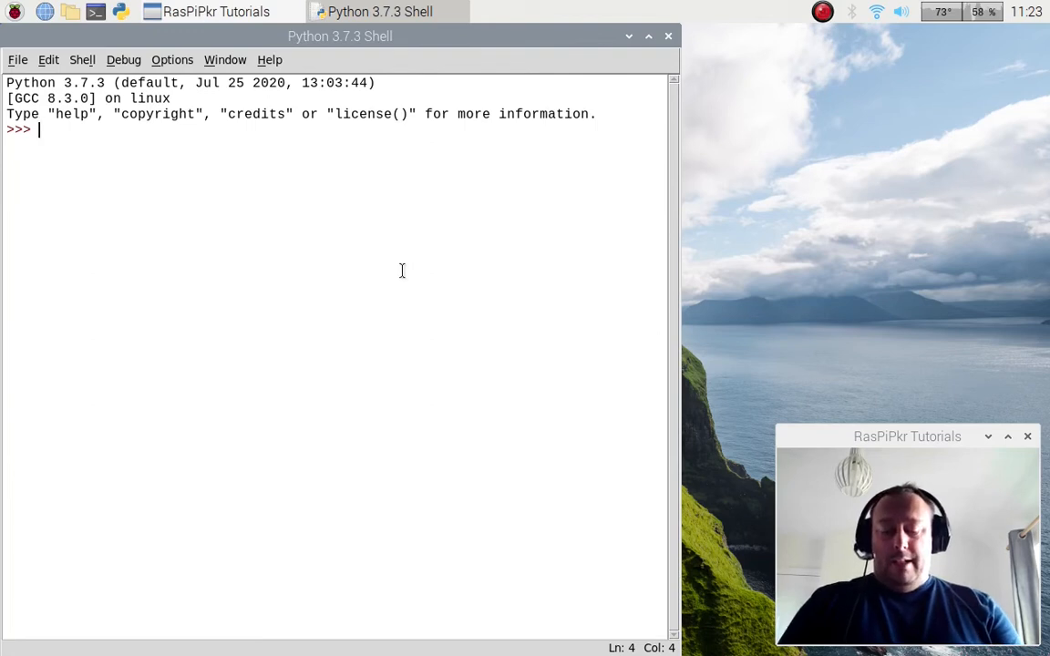
{"action": "type", "text": "help"}
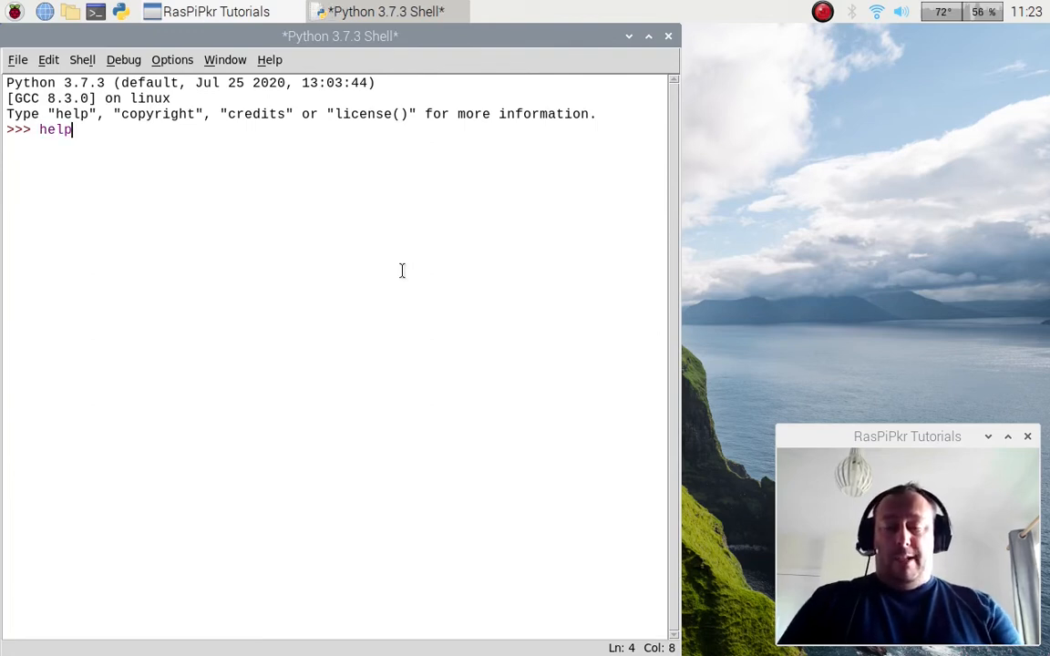
{"action": "type", "text": "("}
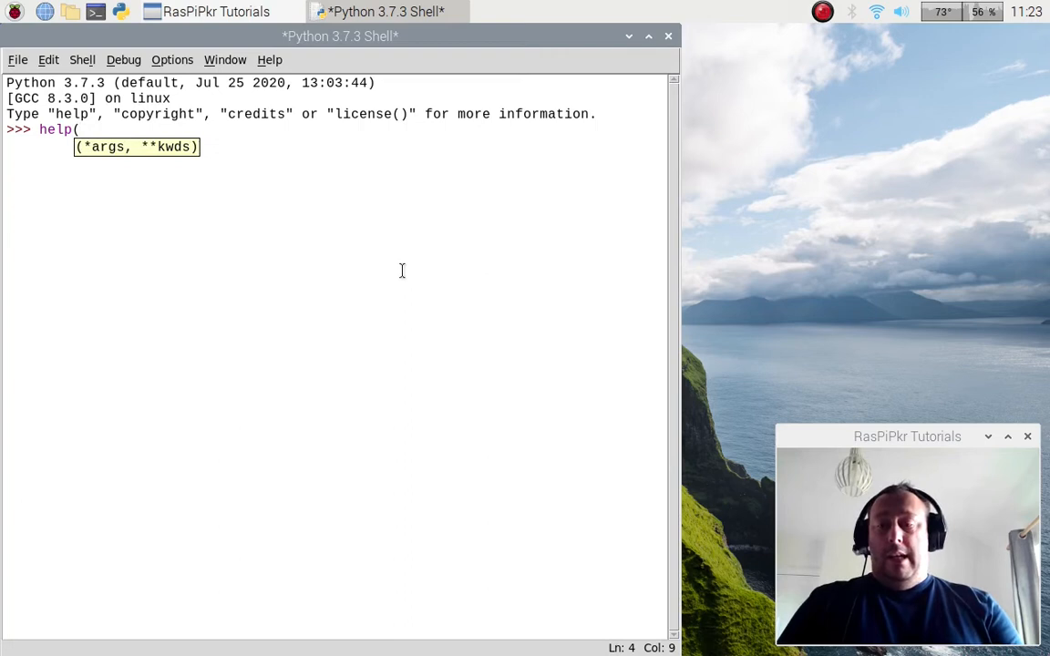
{"action": "type", "text": "import"}
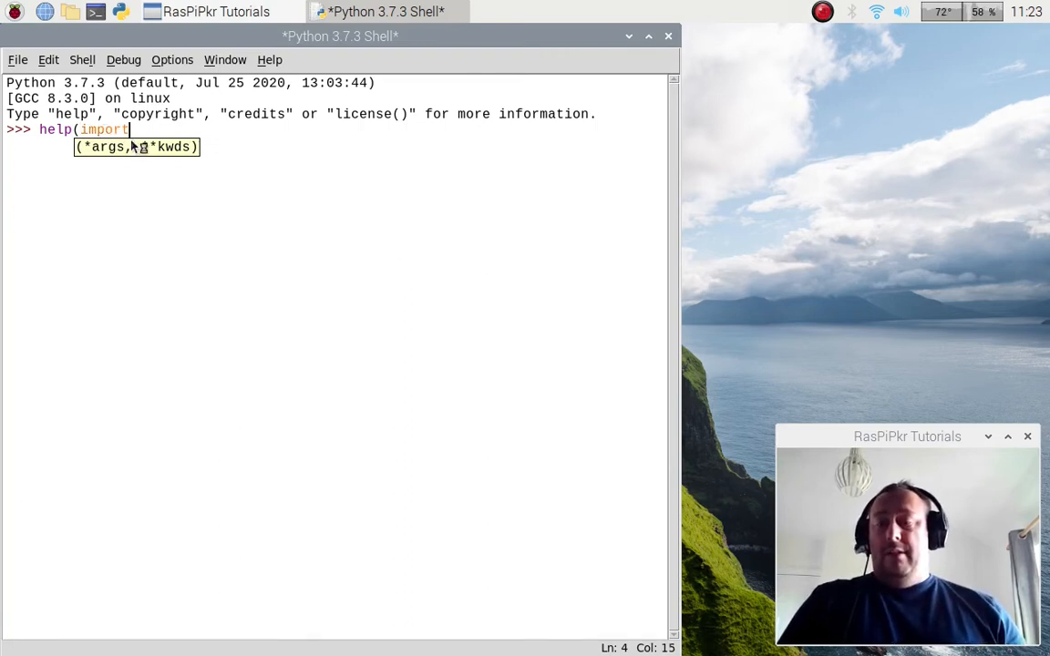
{"action": "type", "text": ")"}
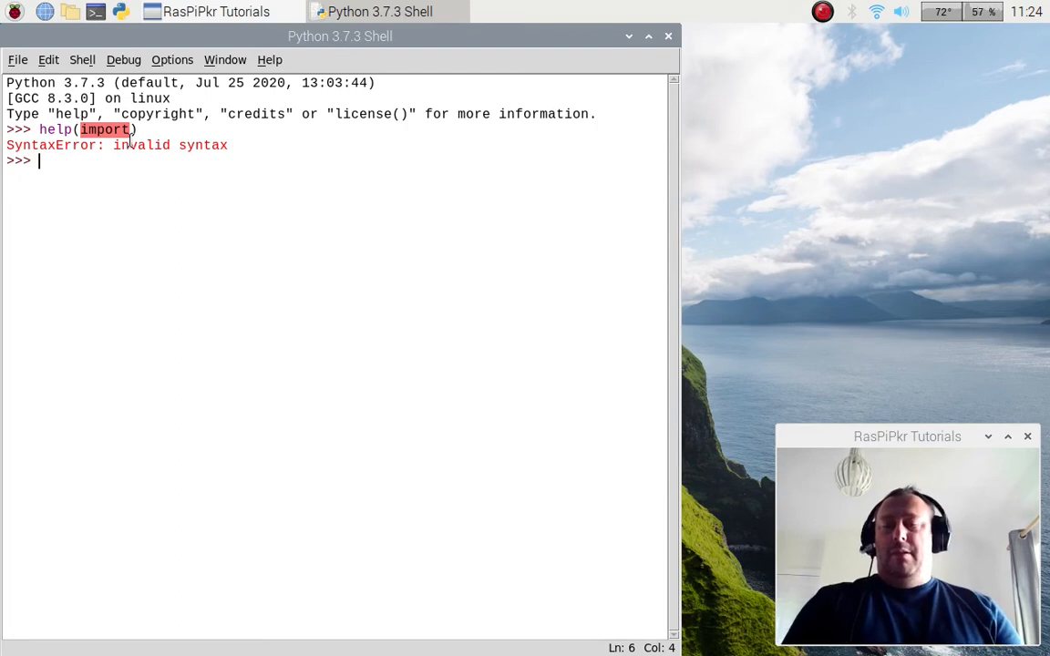
{"action": "type", "text": "h"}
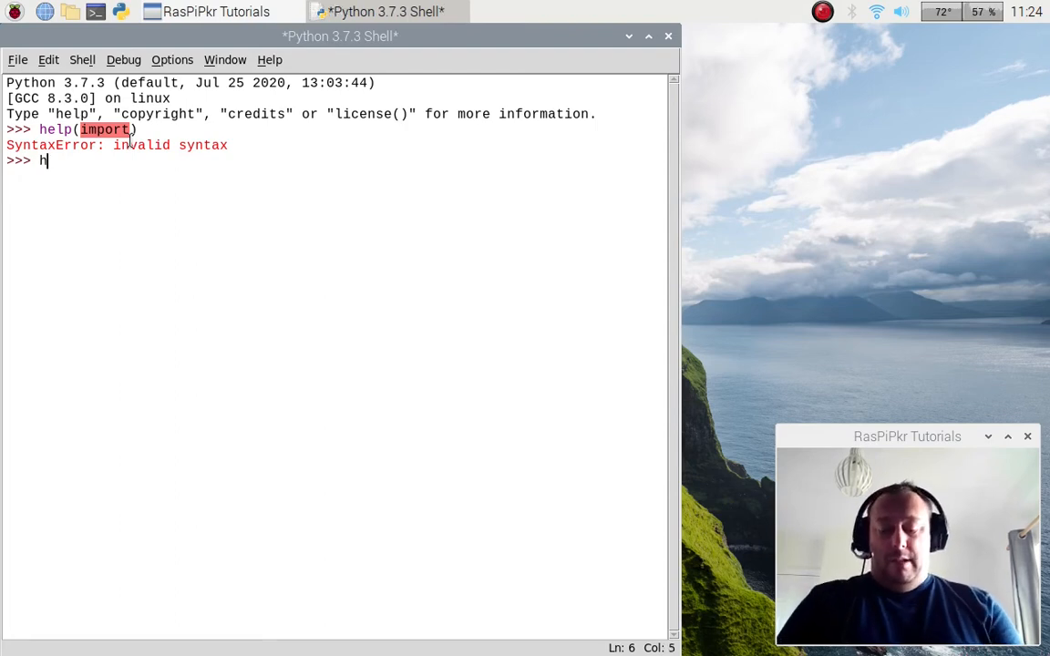
{"action": "type", "text": "elp()"}
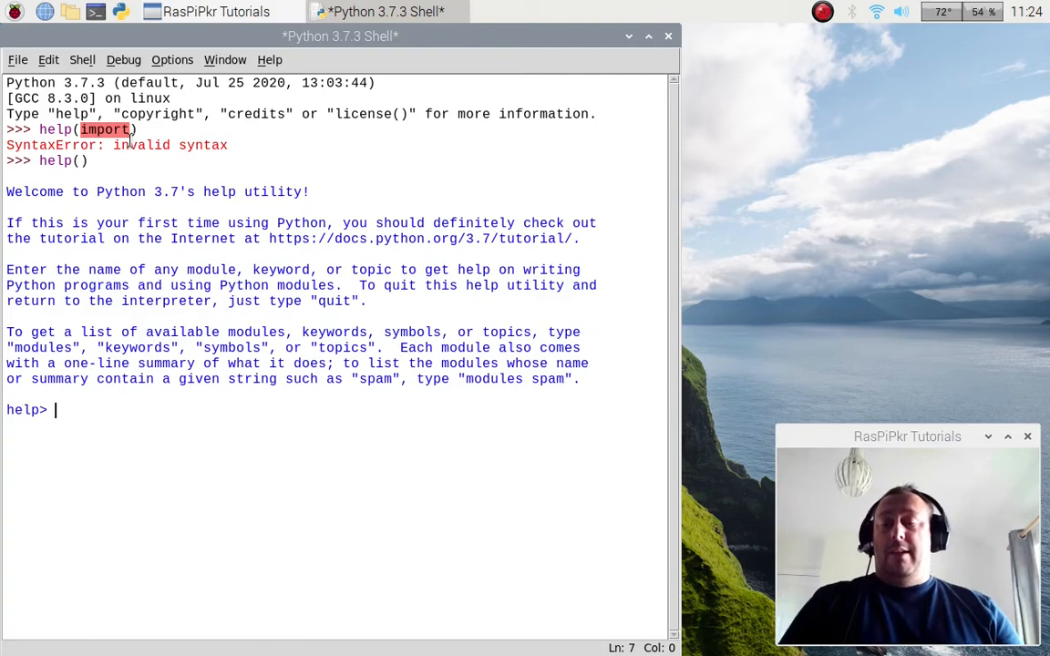
- Look up 'import' at the help> prompt and scroll to its Examples section
{"action": "type", "text": "import"}
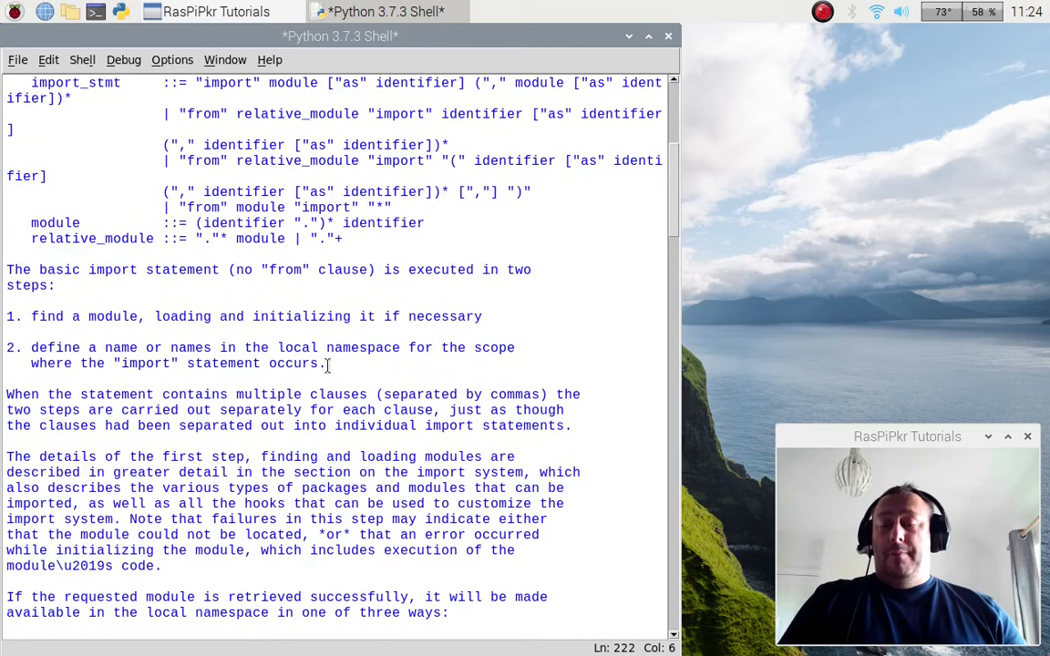
{"action": "scroll", "scroll_direction": "down", "scroll_amount": 3}
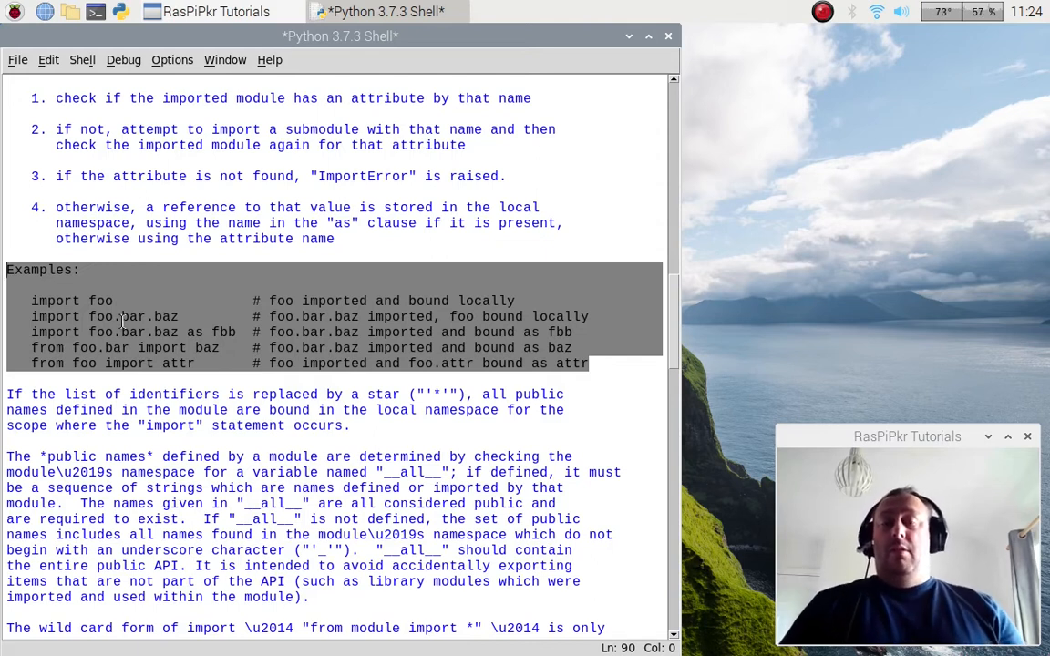
{"action": "mouse_move", "coordinate": [258, 360]}
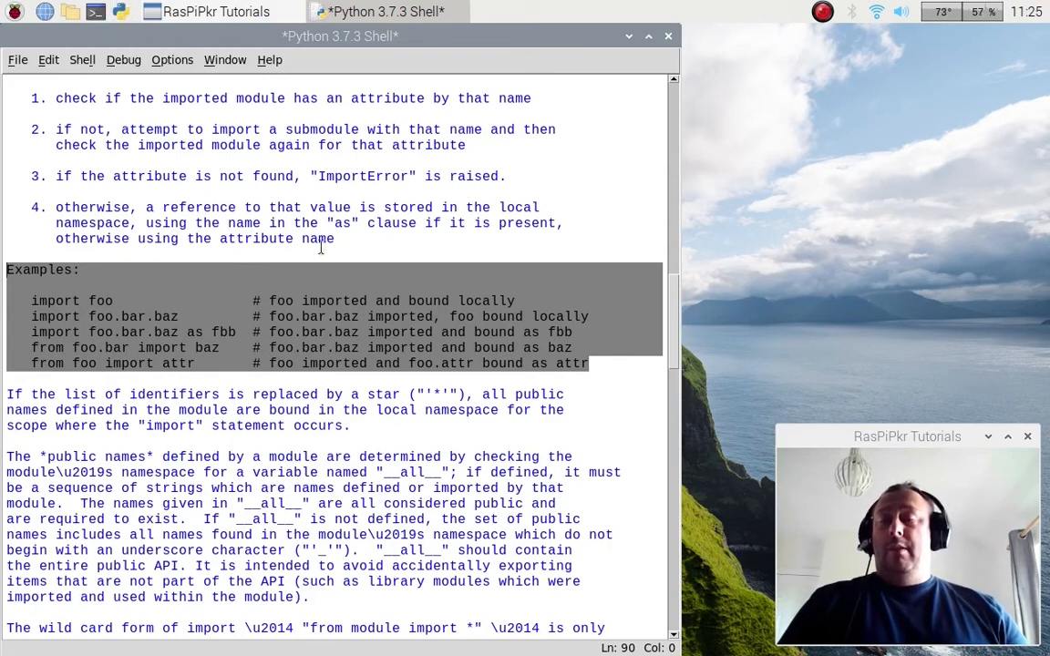
- In a fresh shell, run import time and confirm dir() lists 'time'
{"action": "left_click", "coordinate": [544, 11]}
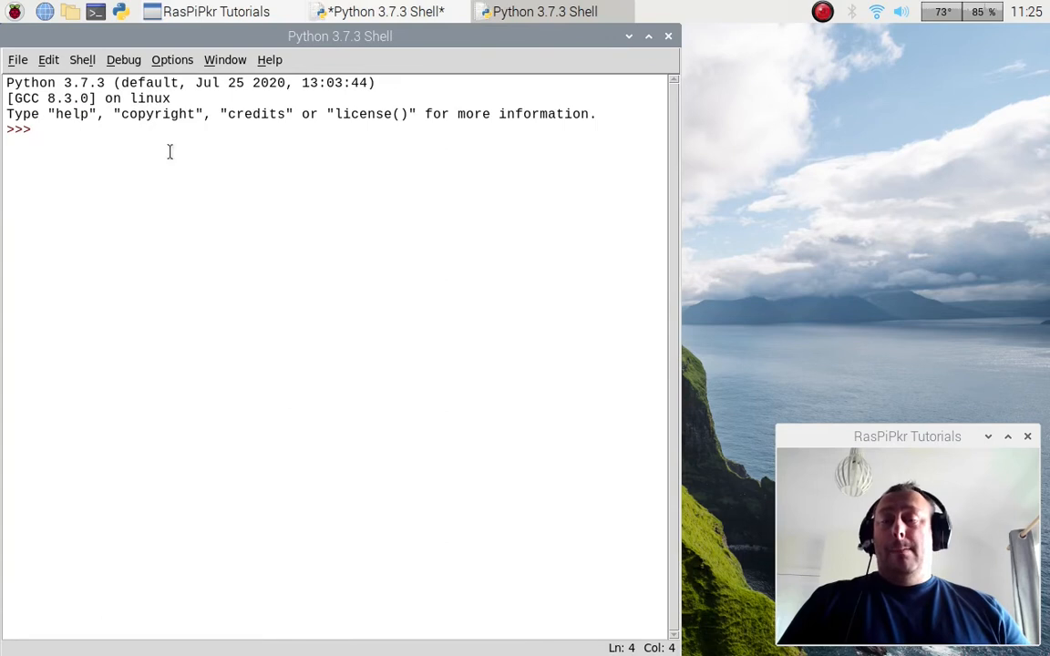
{"action": "mouse_move", "coordinate": [165, 211]}
{"action": "type", "text": "dir()"}
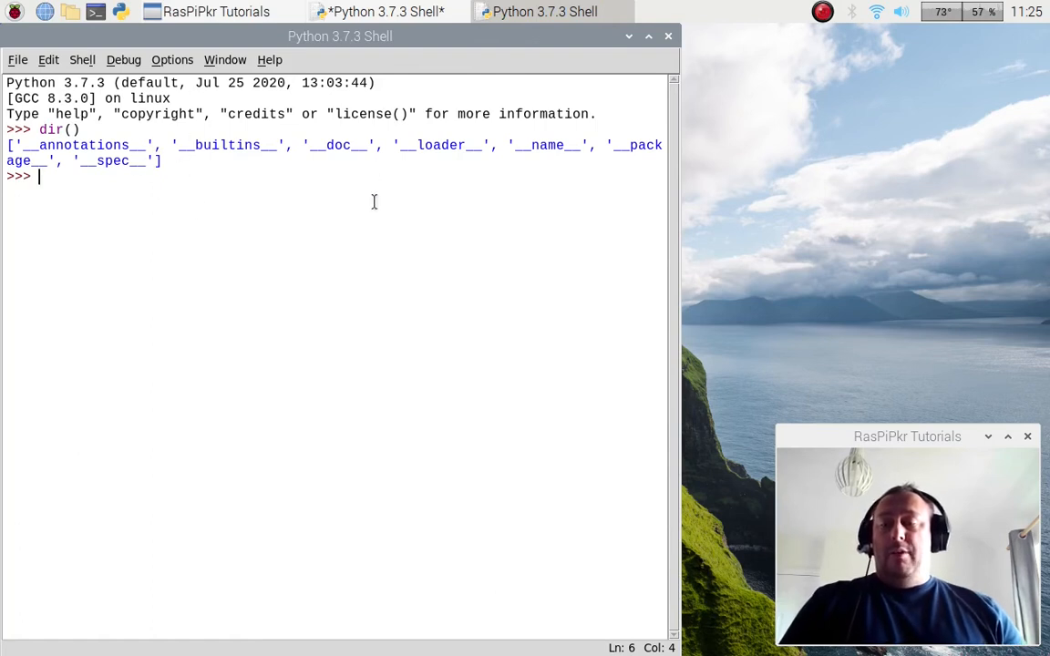
{"action": "mouse_move", "coordinate": [337, 307]}
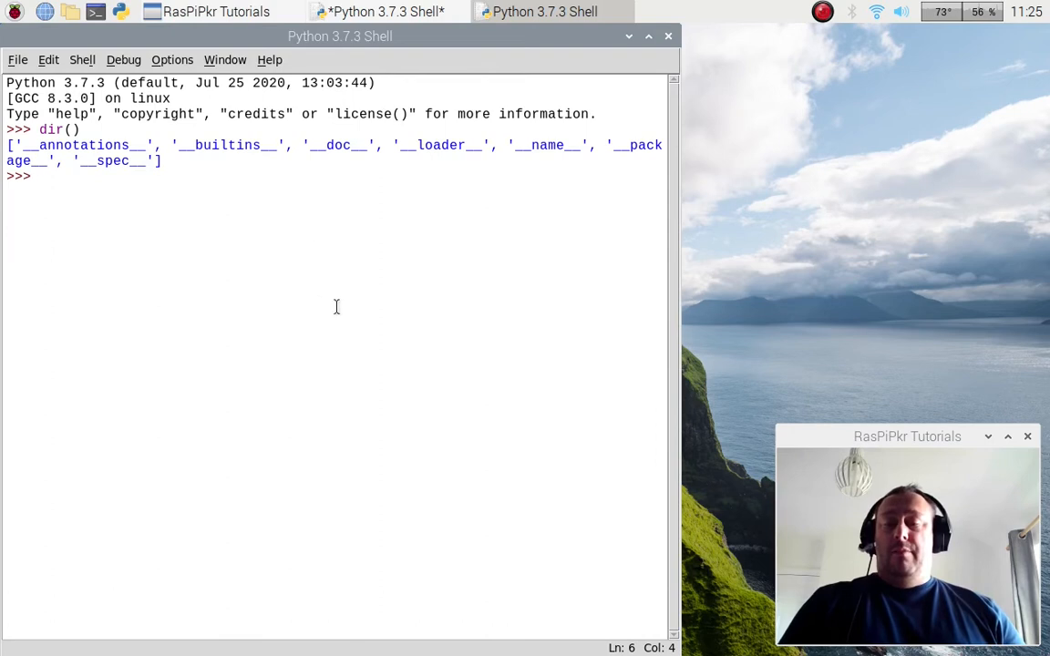
{"action": "type", "text": "import time"}
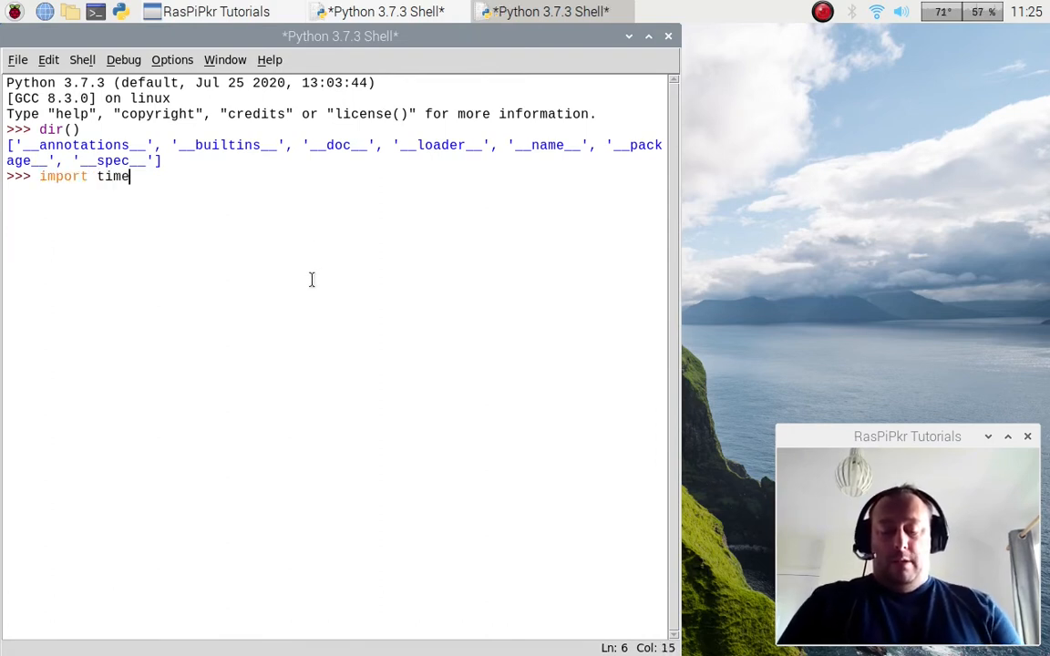
{"action": "type", "text": "dir("}
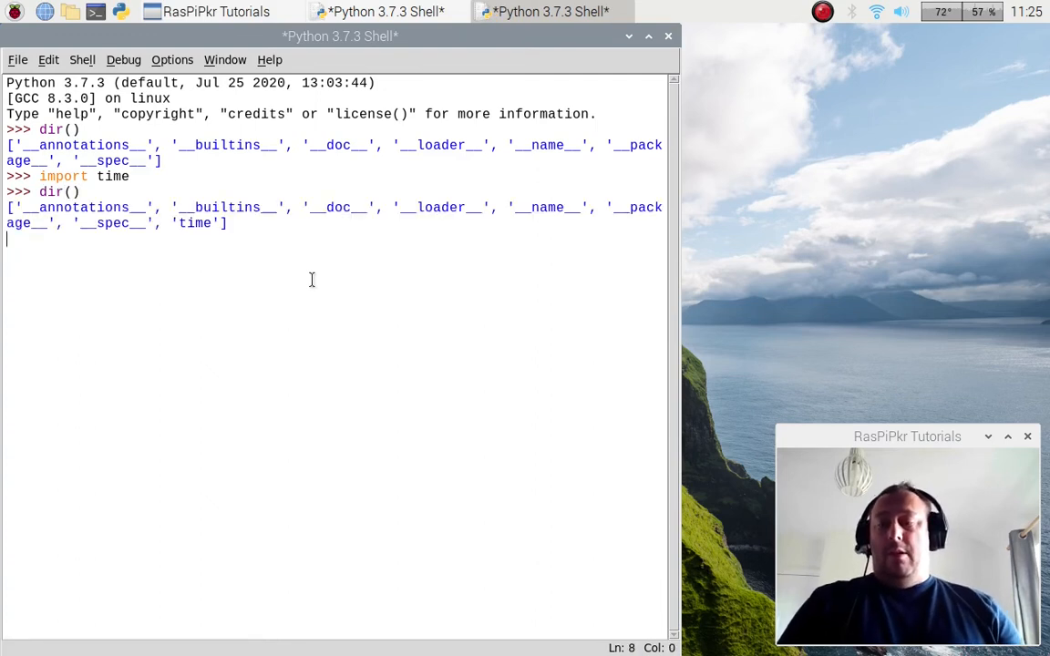
{"action": "key", "text": "Enter"}
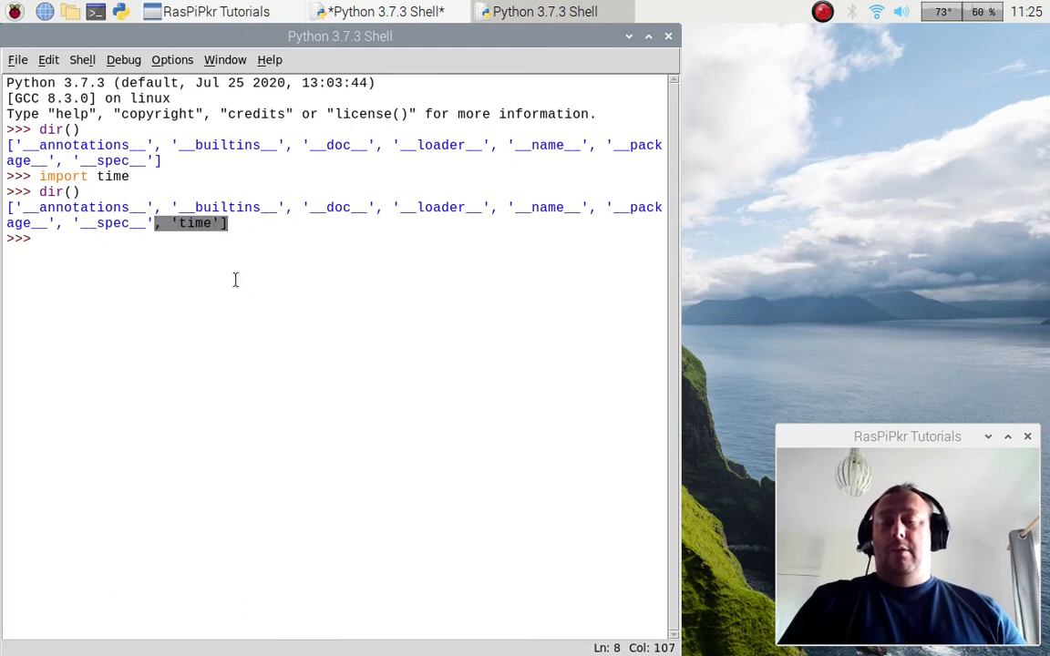
- List the time module's contents with dir(time) and highlight sleep
{"action": "type", "text": "d"}
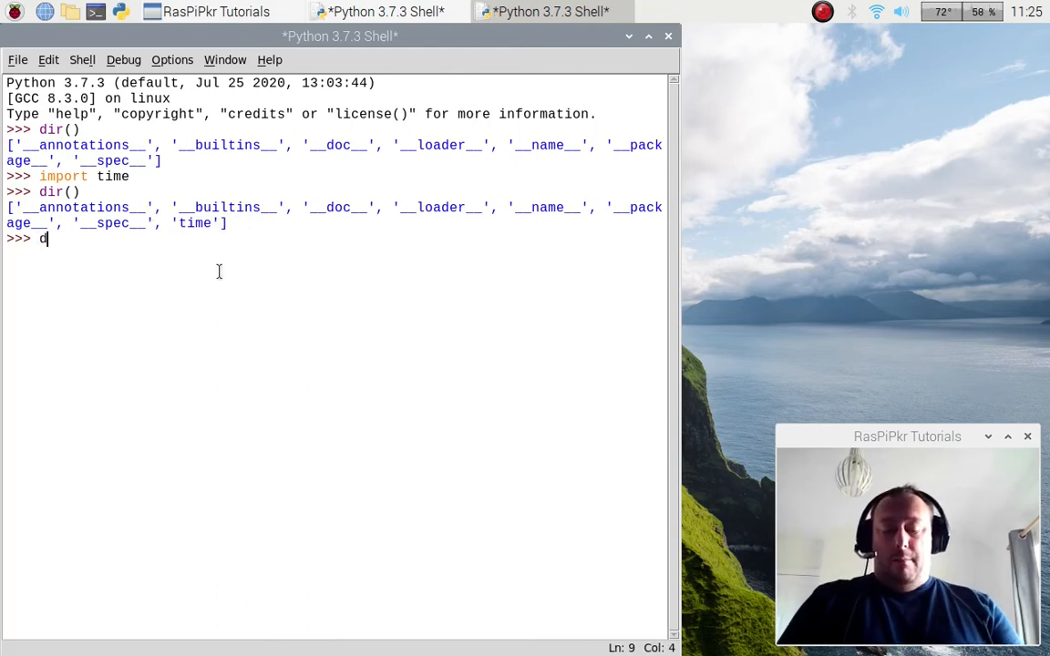
{"action": "type", "text": "ir("}
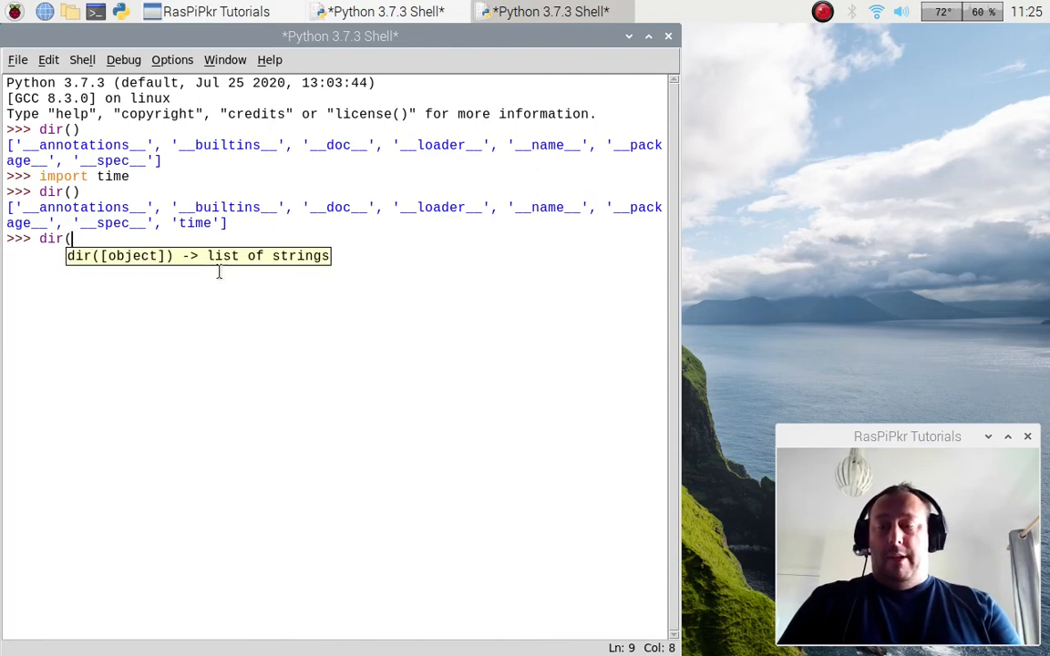
{"action": "type", "text": "time)"}
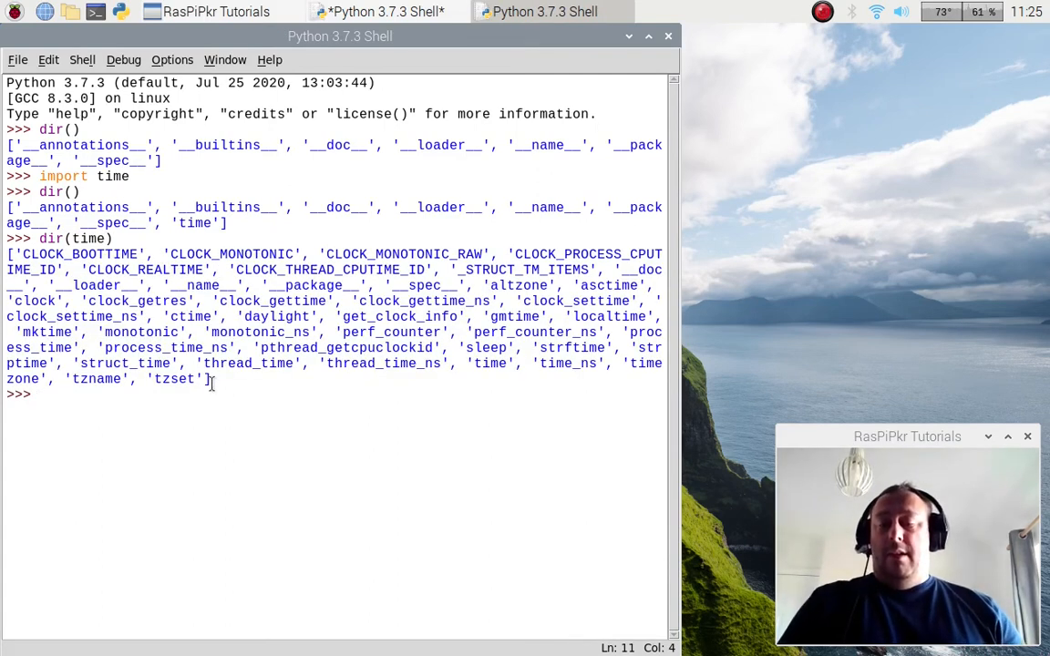
{"action": "left_click_drag", "start_coordinate": [55, 285], "coordinate": [210, 379]}
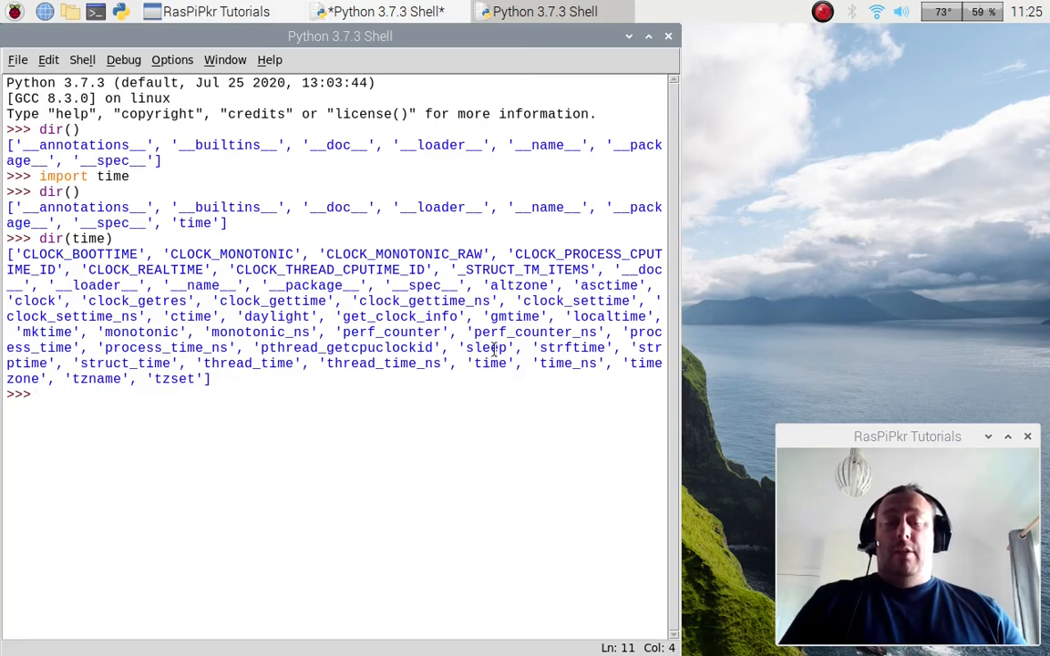
{"action": "double_click", "coordinate": [486, 347]}
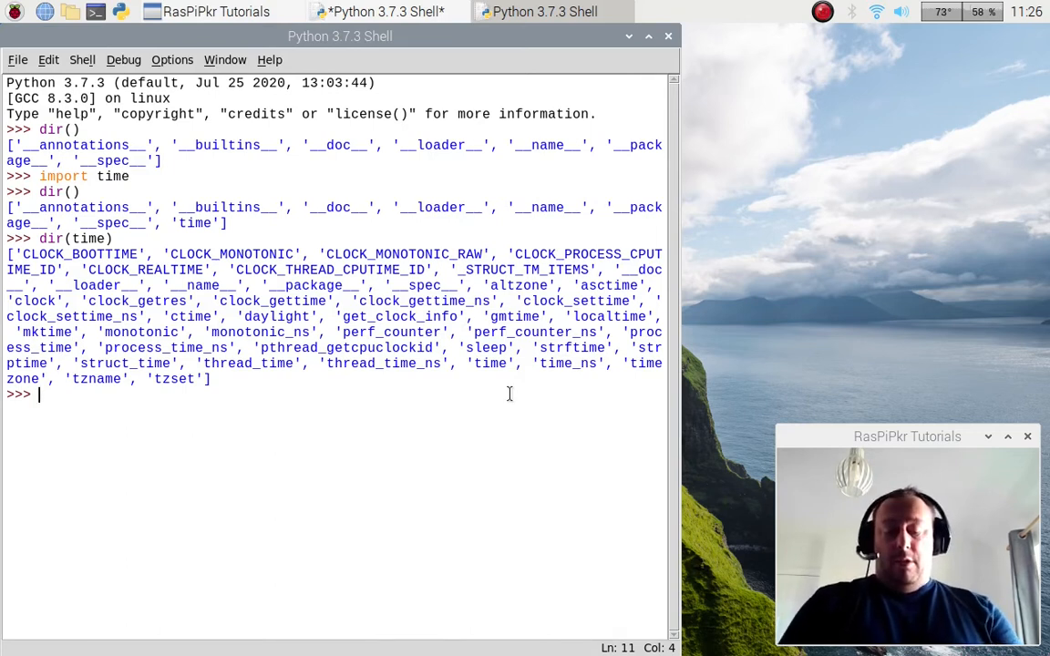
- Pause two seconds with time.sleep(2), then restart the shell and recheck dir()
{"action": "type", "text": "time"}
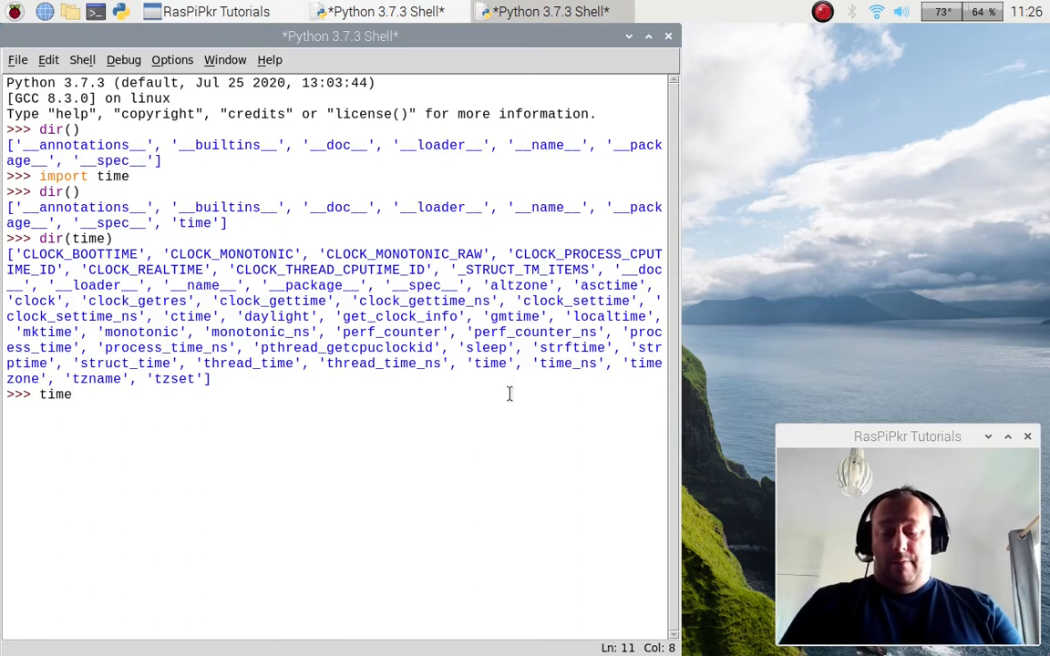
{"action": "type", "text": ".sleep("}
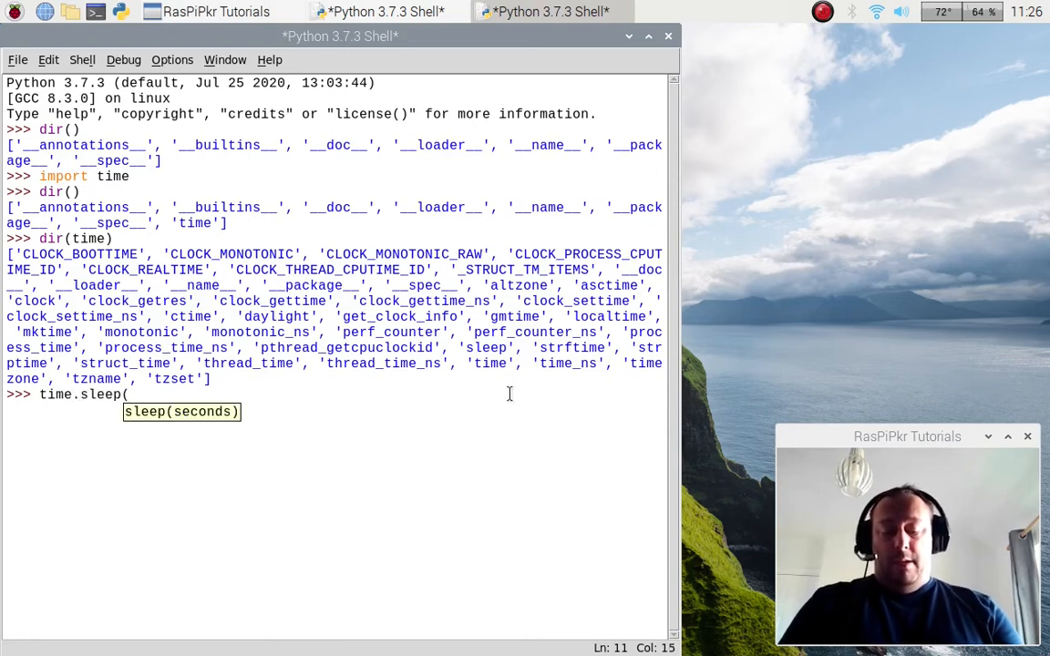
{"action": "type", "text": "2)"}
{"action": "type", "text": "dir("}
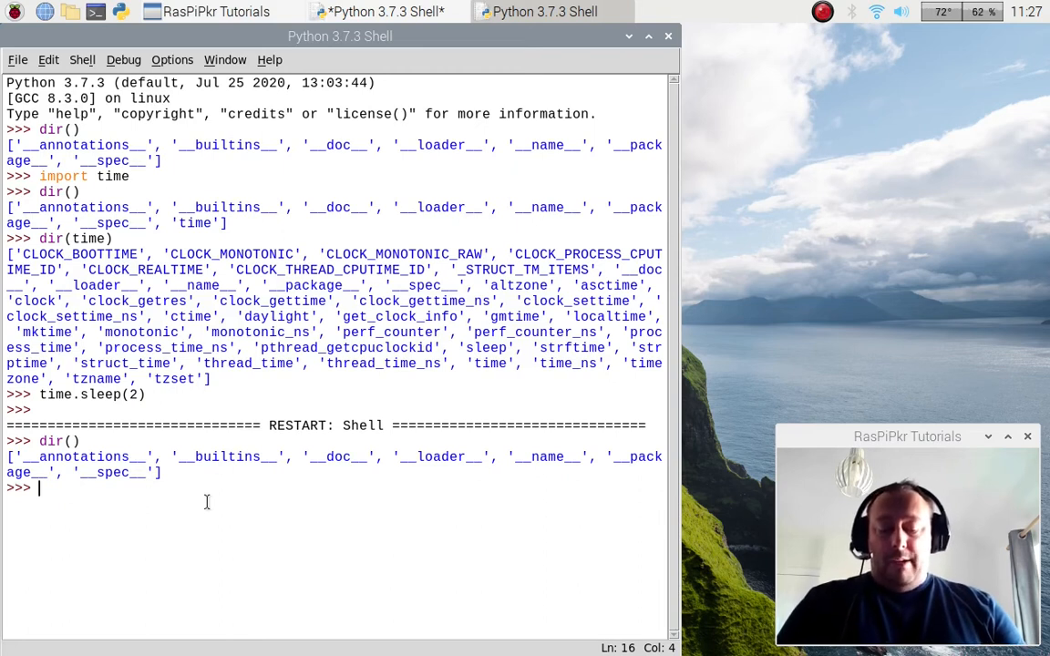
- Run from time import *, then compare dir(time) with dir() listing sleep and ctime
{"action": "type", "text": "from"}
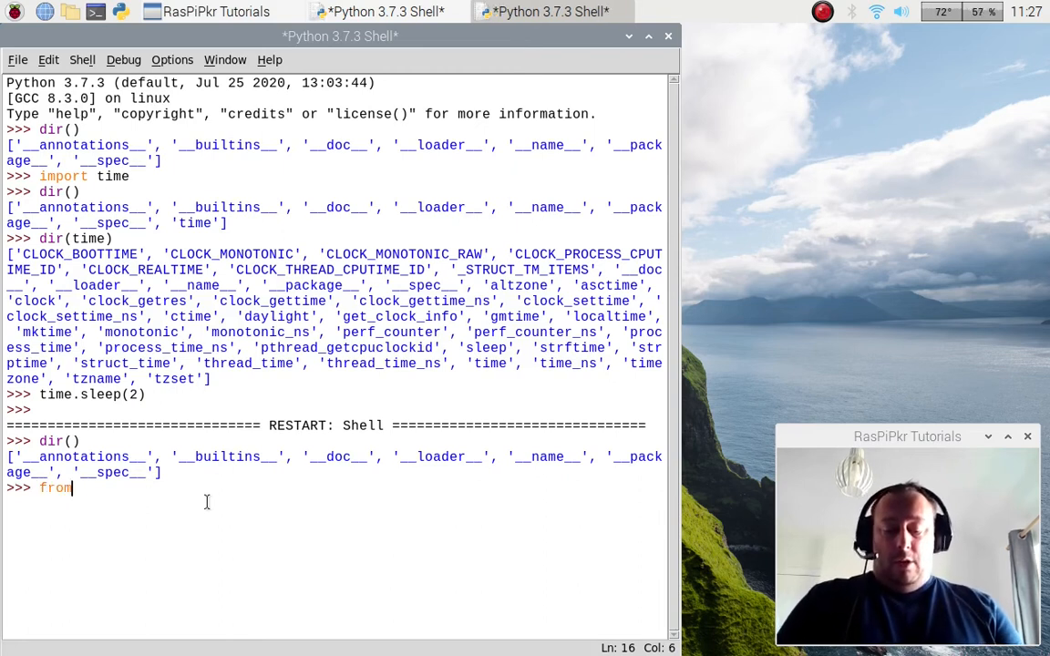
{"action": "type", "text": "time im"}
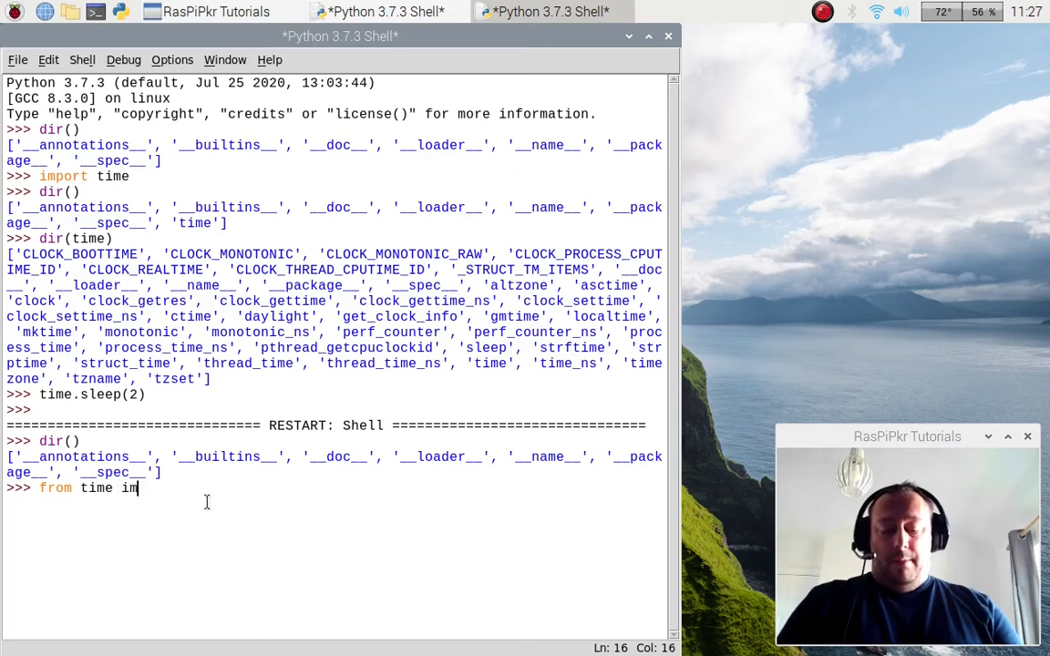
{"action": "type", "text": "port *"}
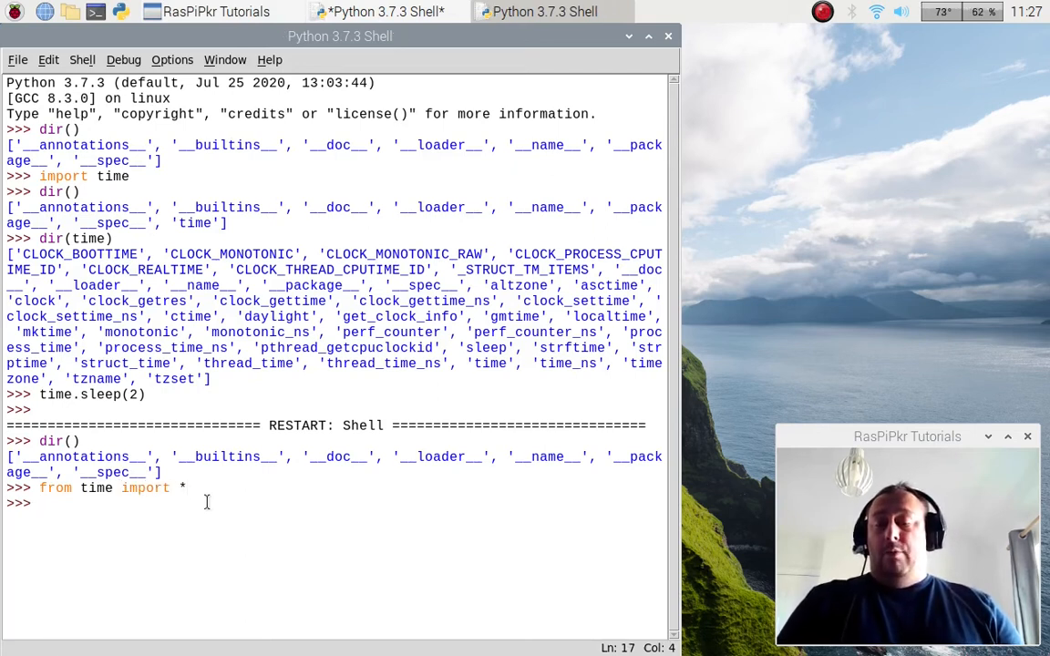
{"action": "type", "text": "di"}
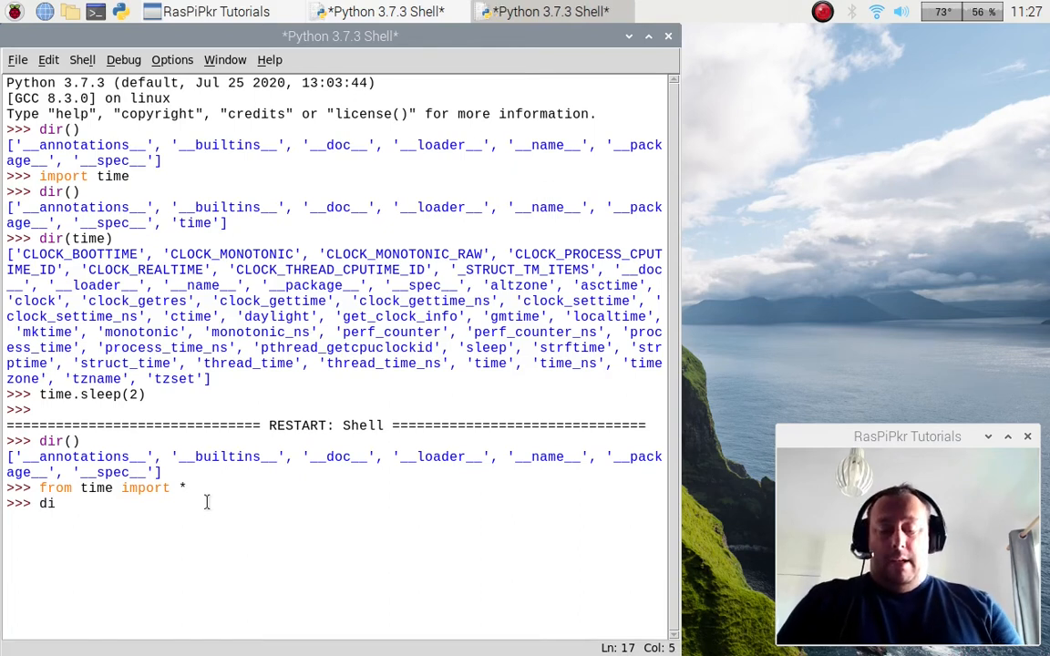
{"action": "type", "text": "r(time"}
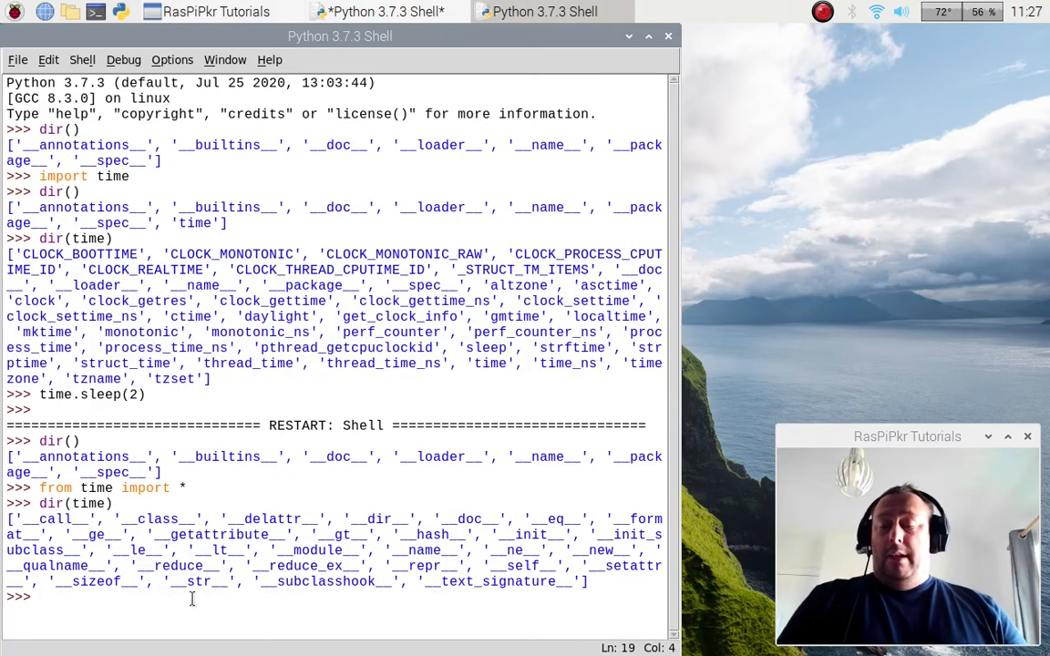
{"action": "type", "text": "dir("}
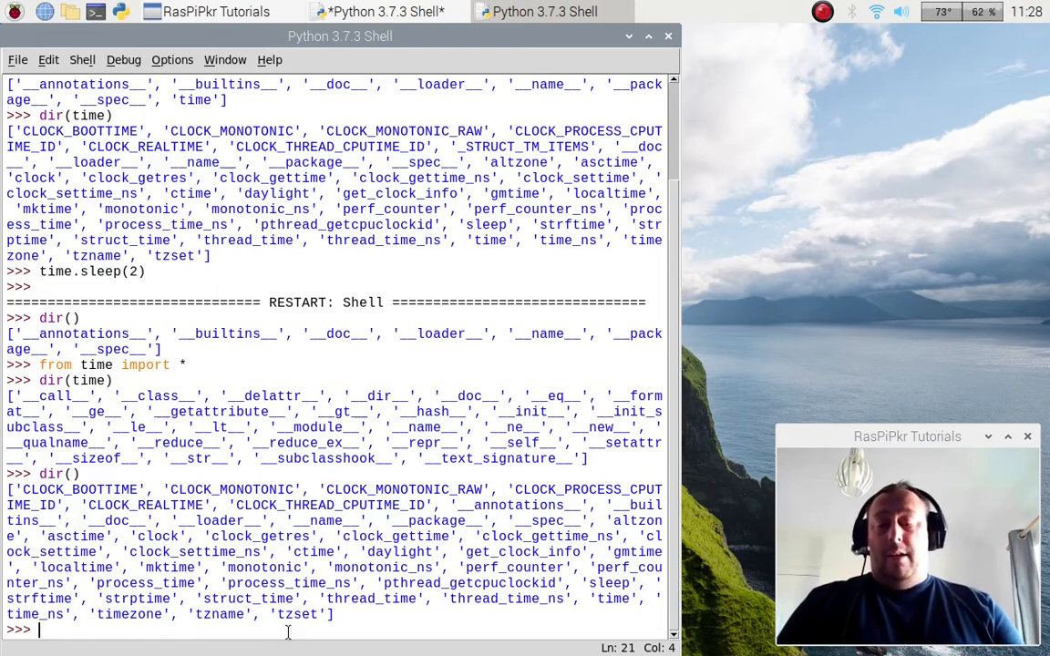
- Run sleep(2) with no module prefix after the star import
{"action": "type", "text": "sleep"}
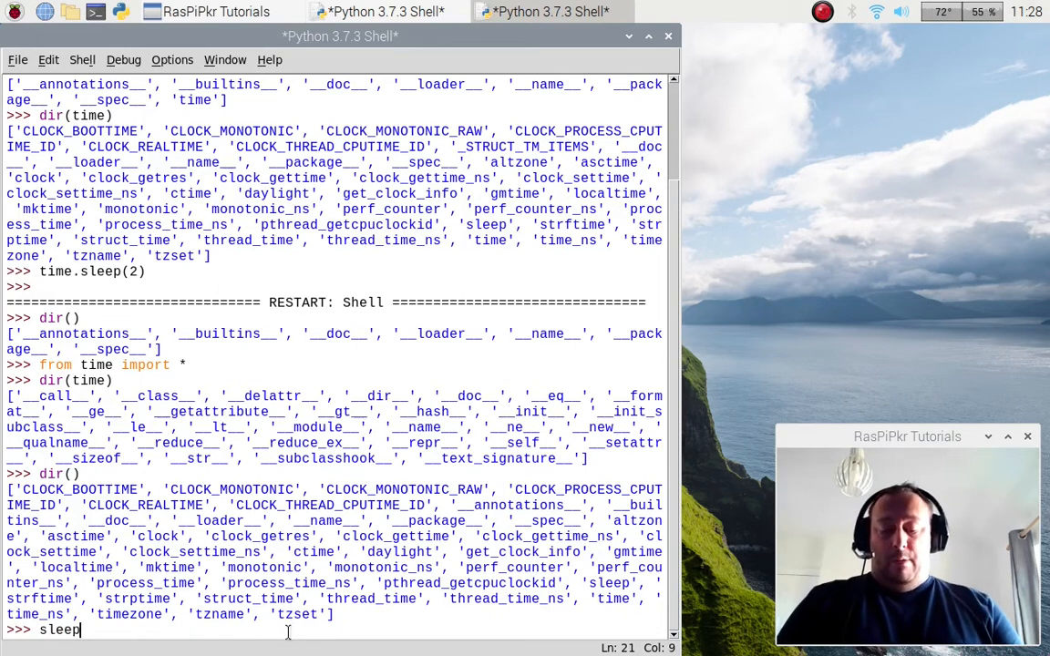
{"action": "type", "text": "(2)"}
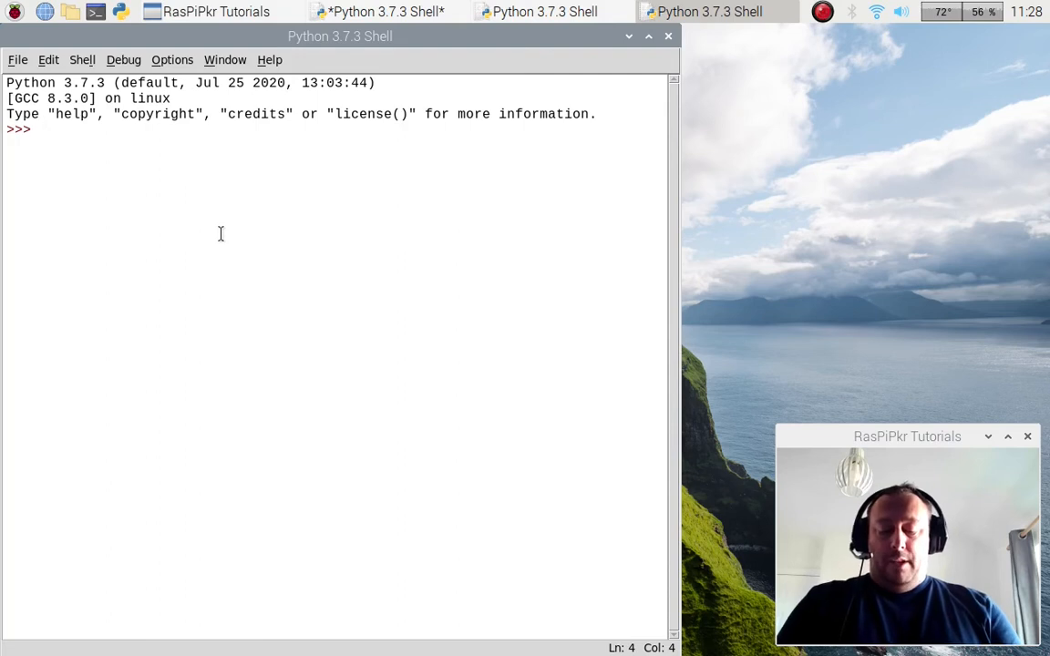
- Run from time import sleep and confirm dir() lists 'sleep'
{"action": "type", "text": "f"}
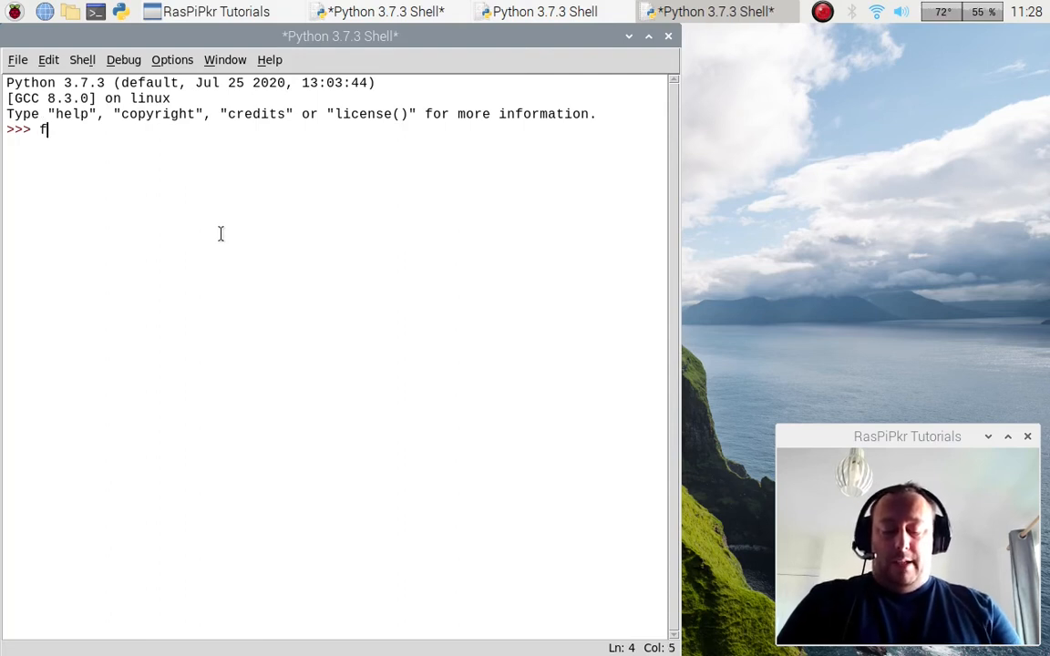
{"action": "type", "text": "rom"}
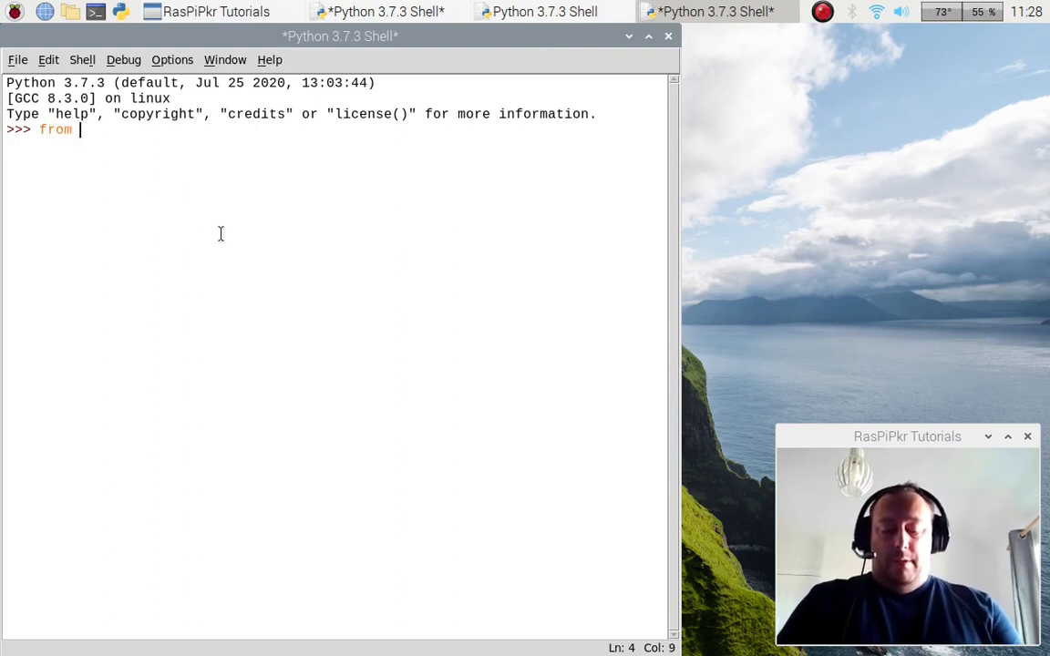
{"action": "type", "text": "time import"}
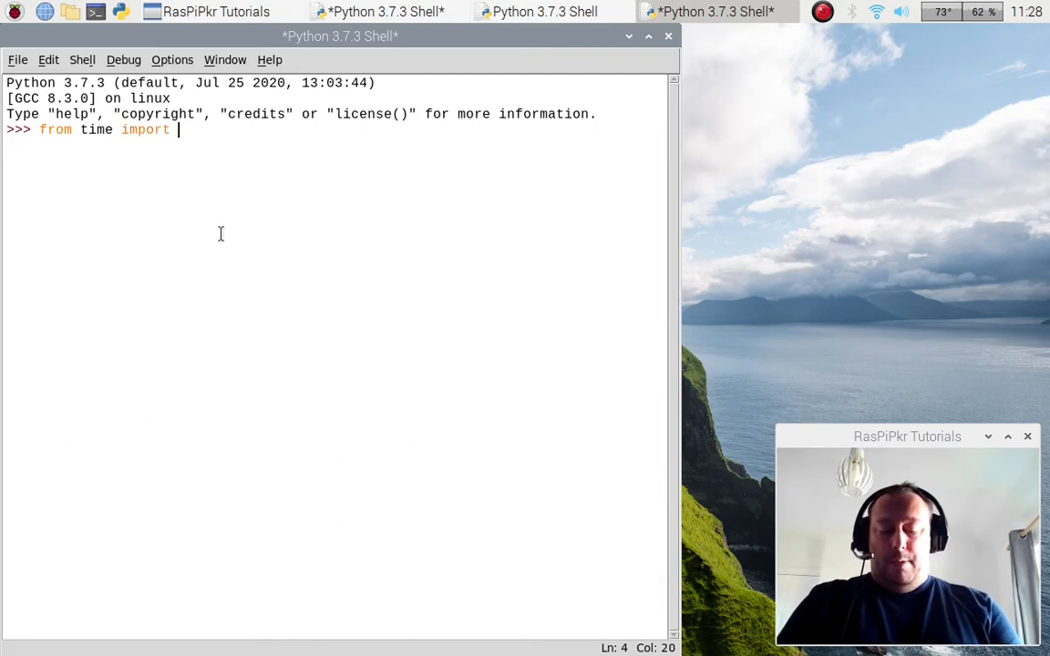
{"action": "type", "text": "sleep"}
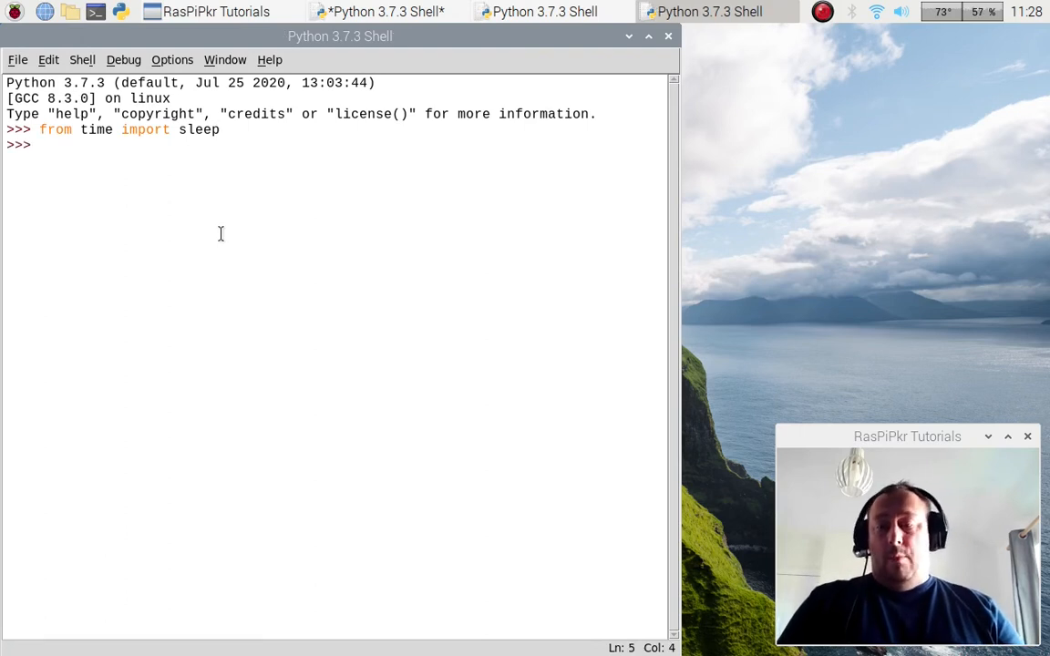
{"action": "type", "text": "dir()"}
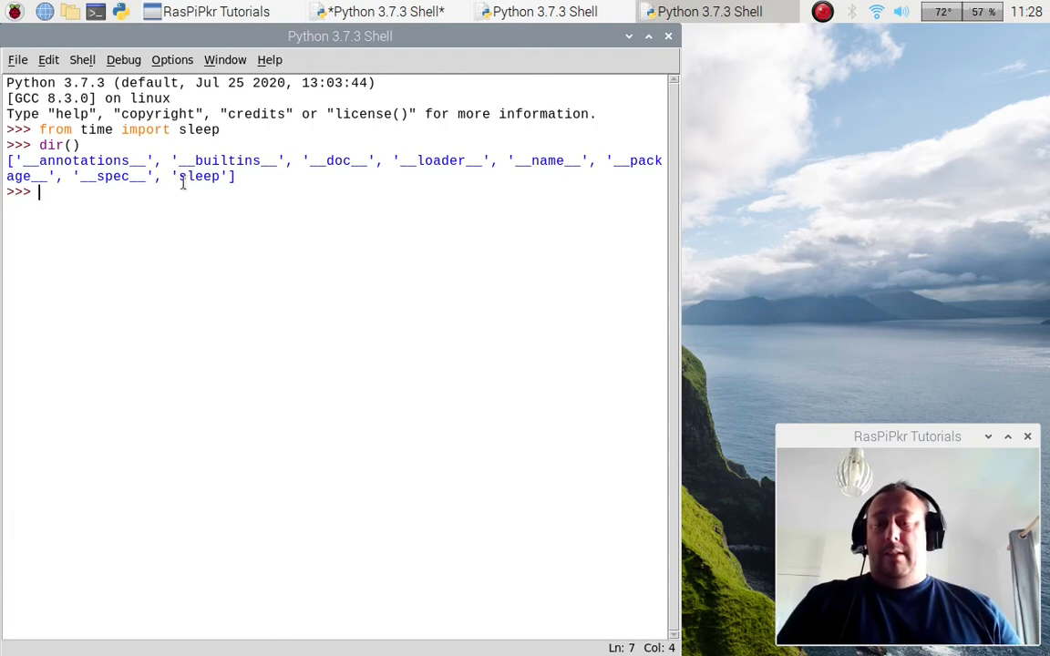
{"action": "mouse_move", "coordinate": [231, 195]}
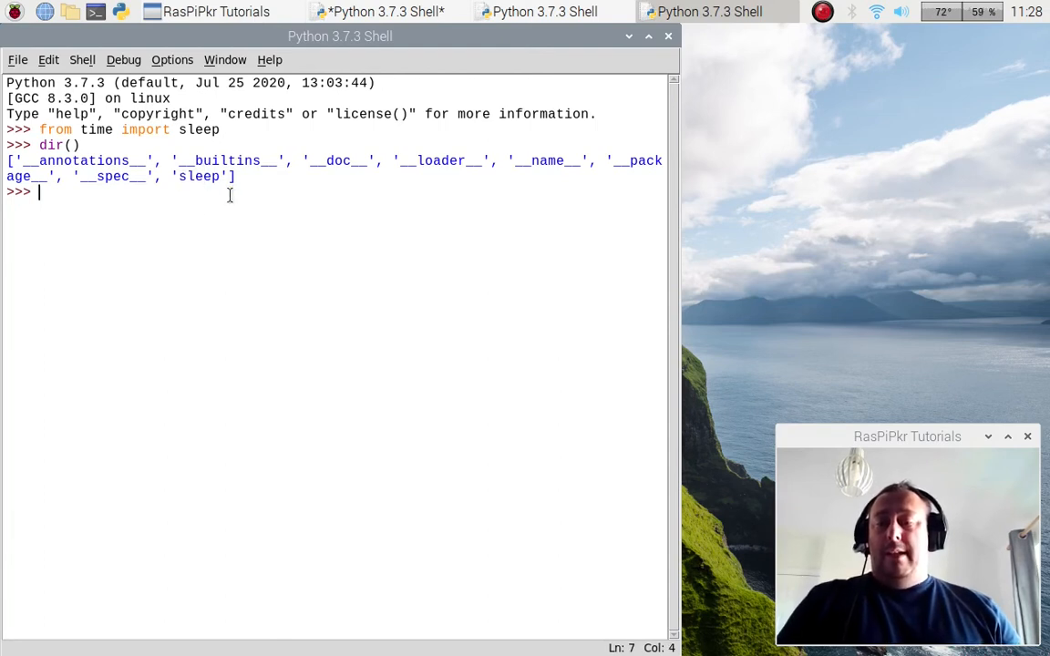
- Run sleep(2), fixing a typo, before restarting the shell
{"action": "type", "text": "sleep"}
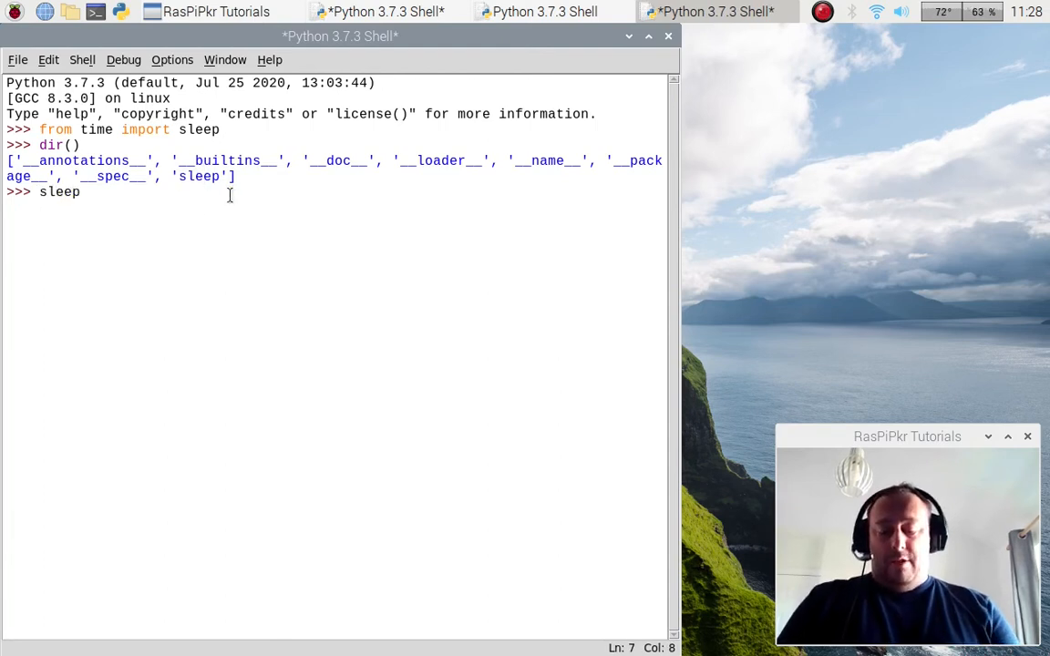
{"action": "type", "text": "9="}
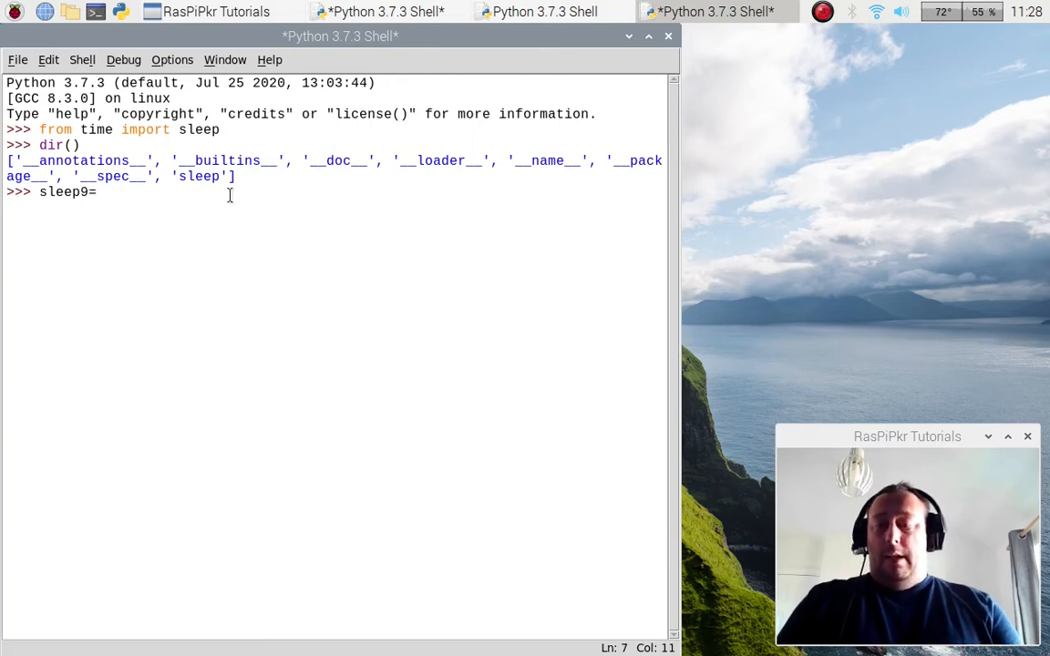
{"action": "type", "text": "(2)"}
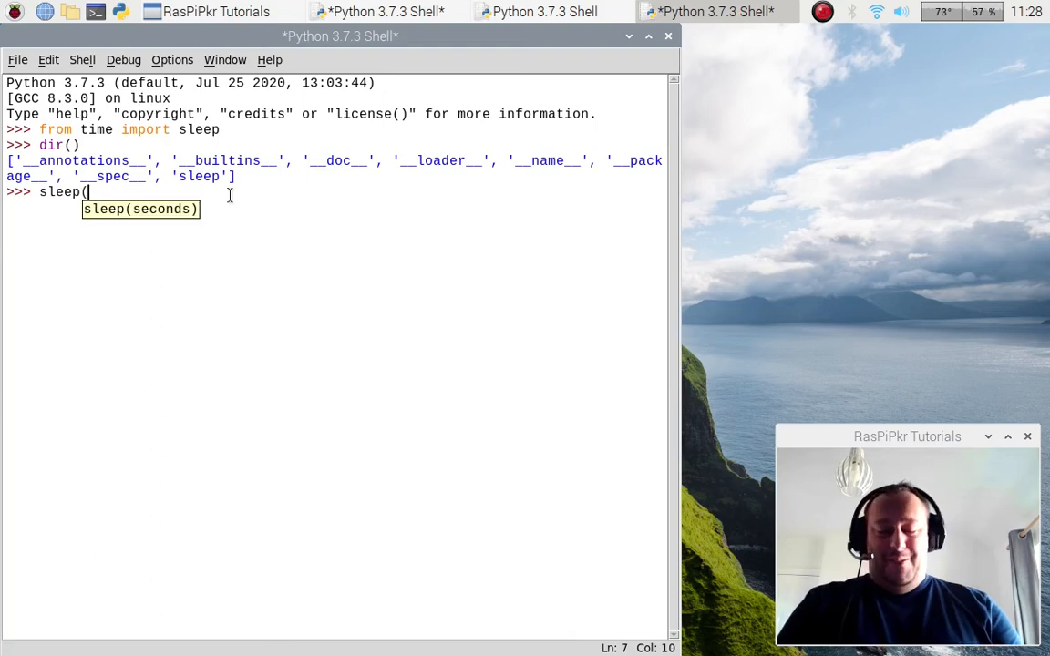
{"action": "type", "text": "2)"}
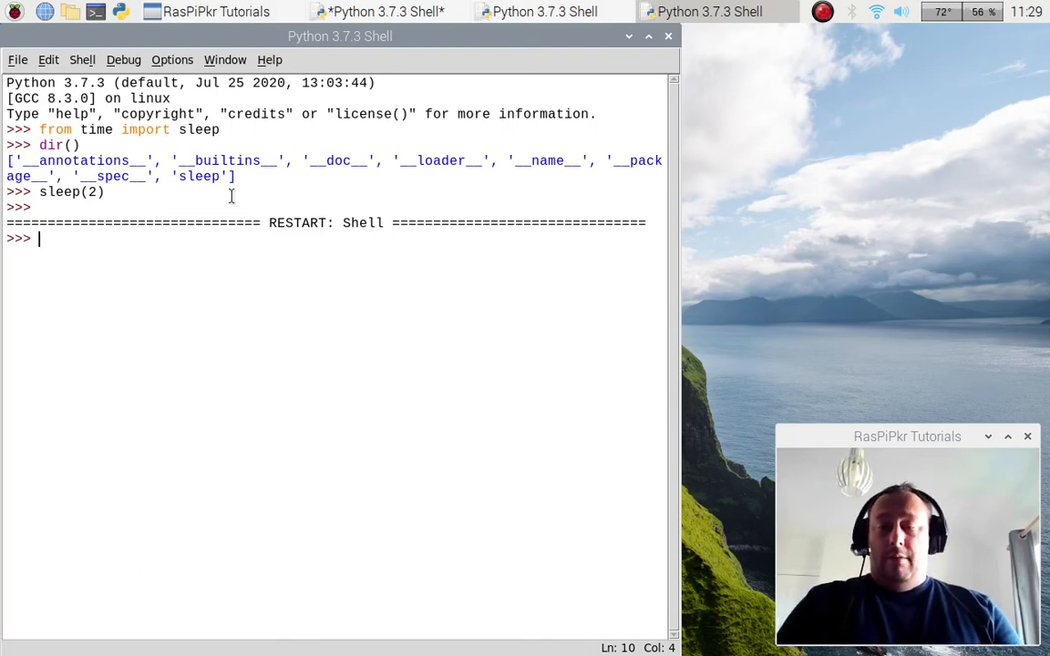
- Run from time import sleep as s and check that dir() lists 's'
{"action": "type", "text": "from"}
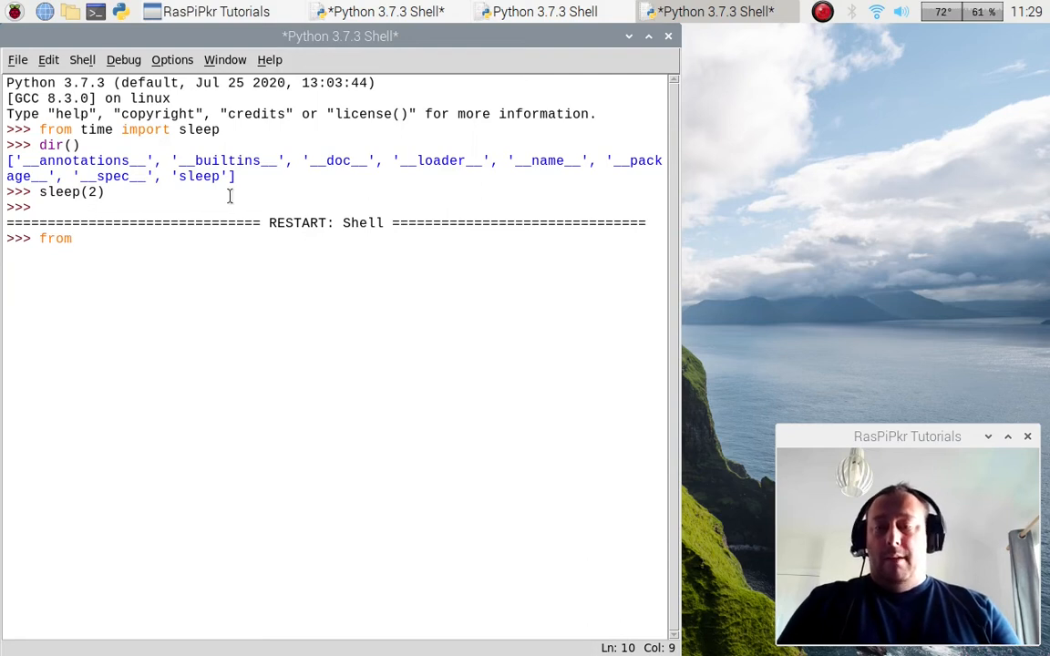
{"action": "type", "text": "time import sleep a"}
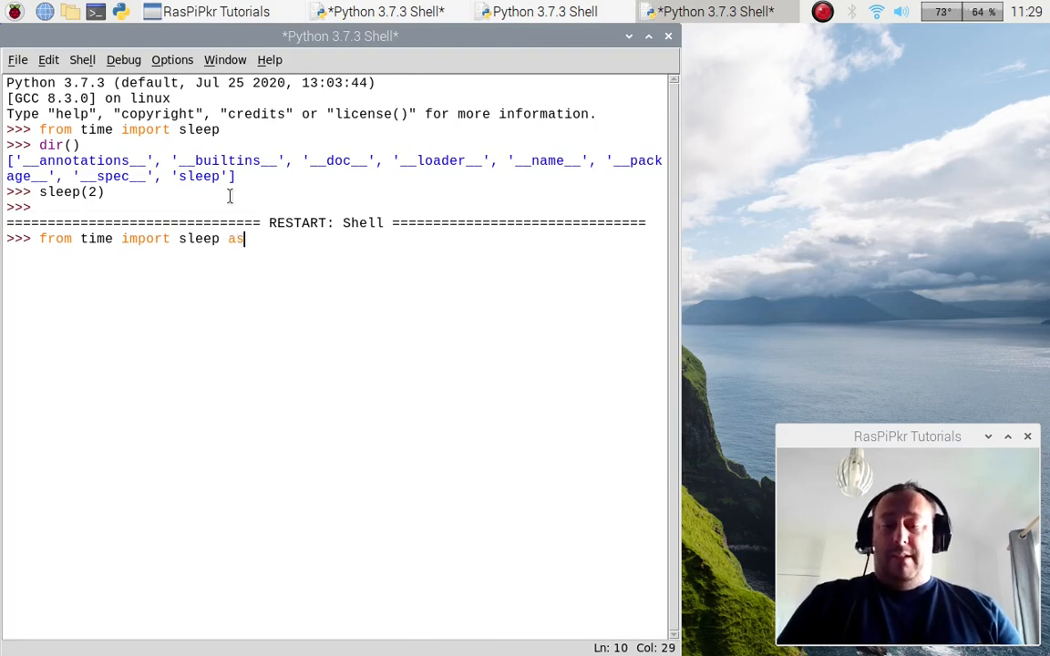
{"action": "type", "text": "s"}
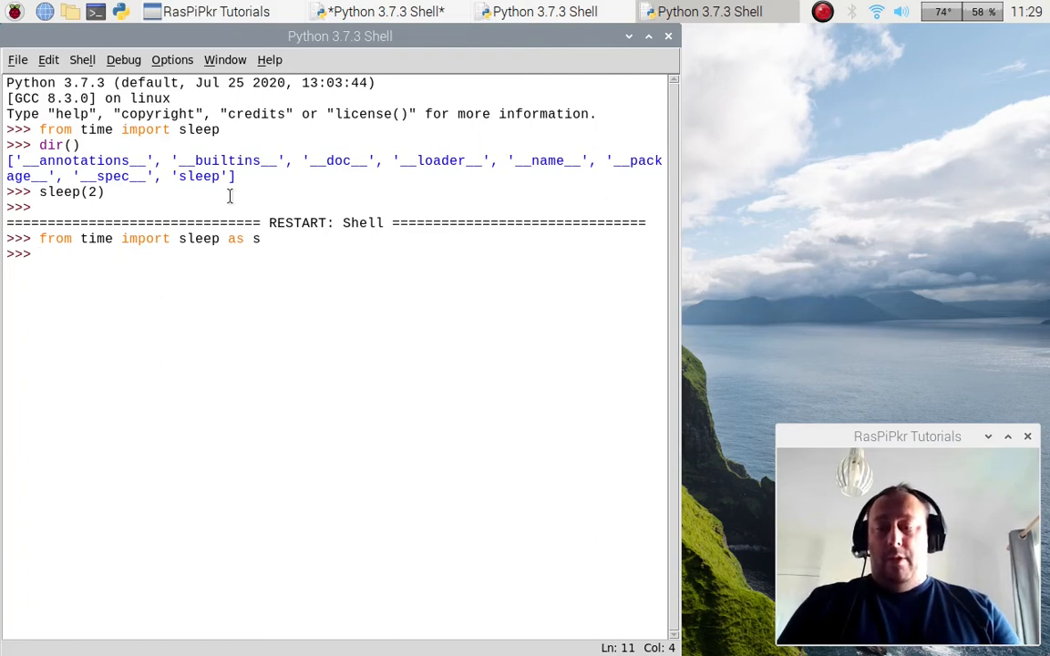
{"action": "type", "text": "dir()"}
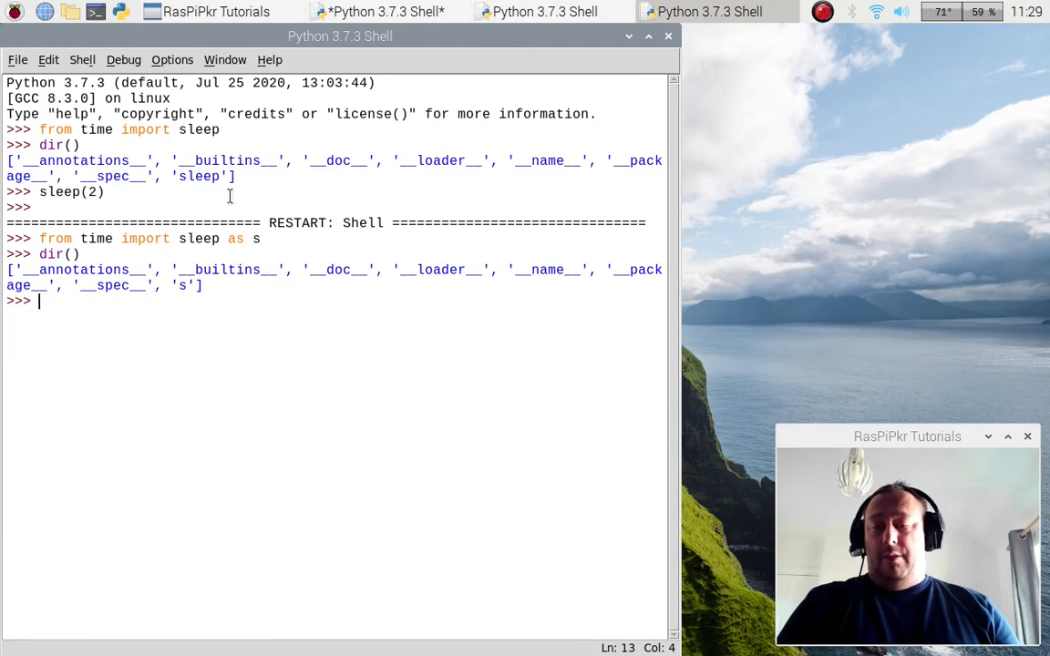
{"action": "type", "text": "dir"}
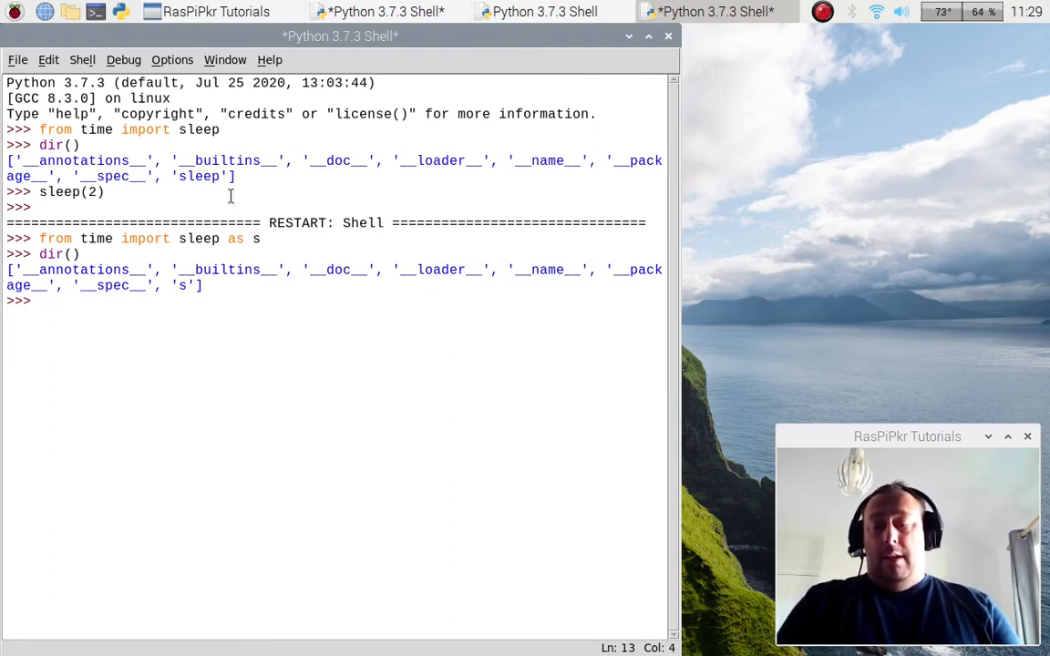
- Run s(2) and dir(s), then restart the shell
{"action": "type", "text": "s("}
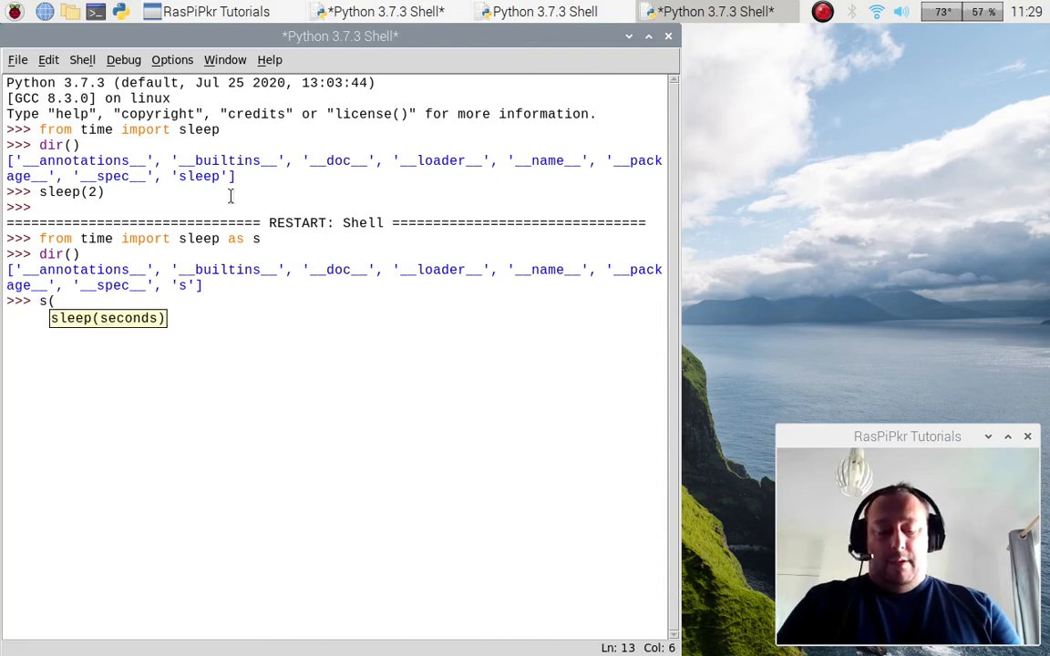
{"action": "type", "text": "2)"}
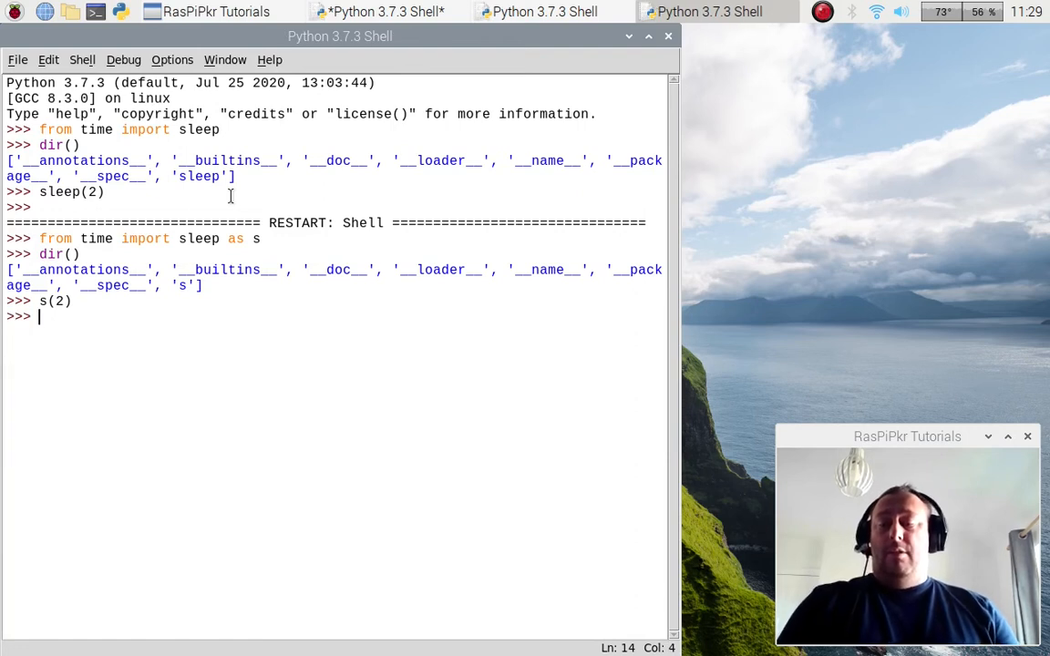
{"action": "type", "text": "dir"}
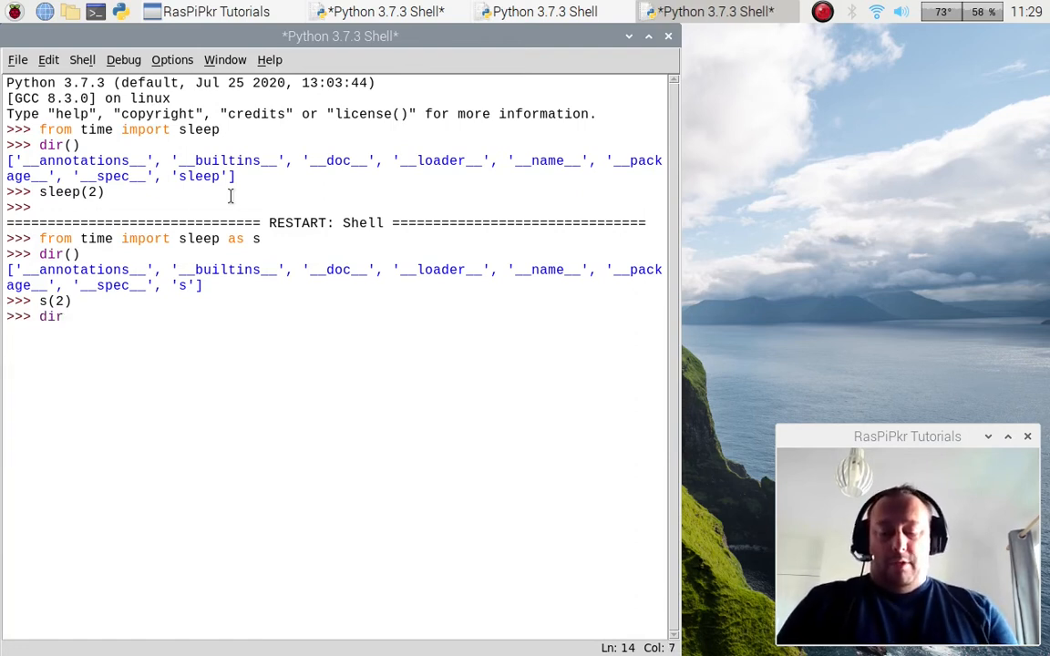
{"action": "type", "text": "(s)"}
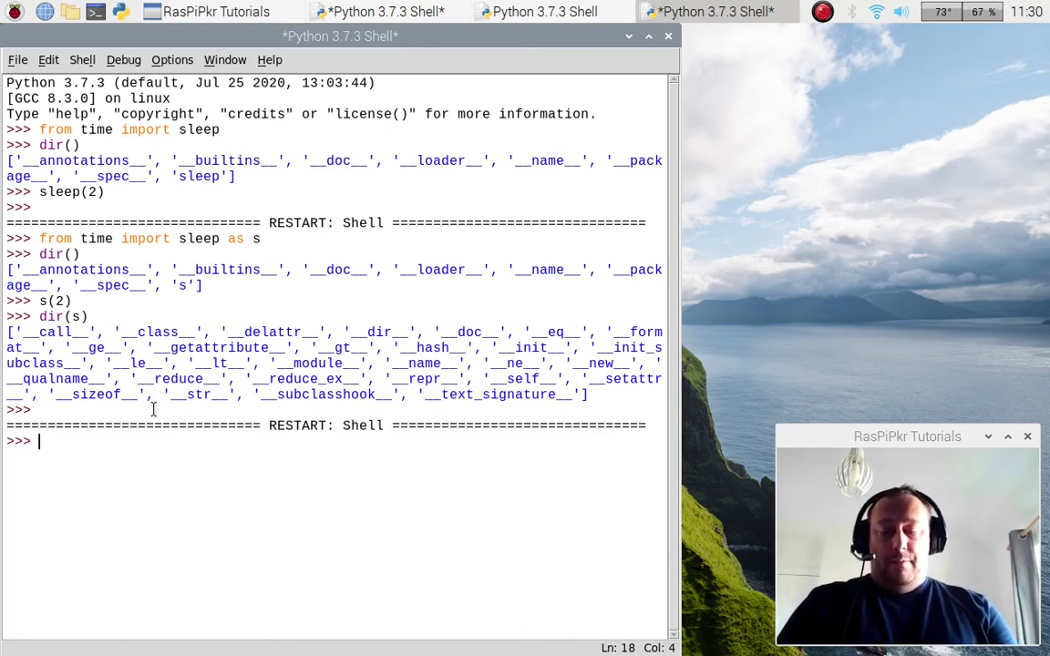
- Run import time as t, confirm dir() lists 't', and inspect dir(t)
{"action": "type", "text": "im"}
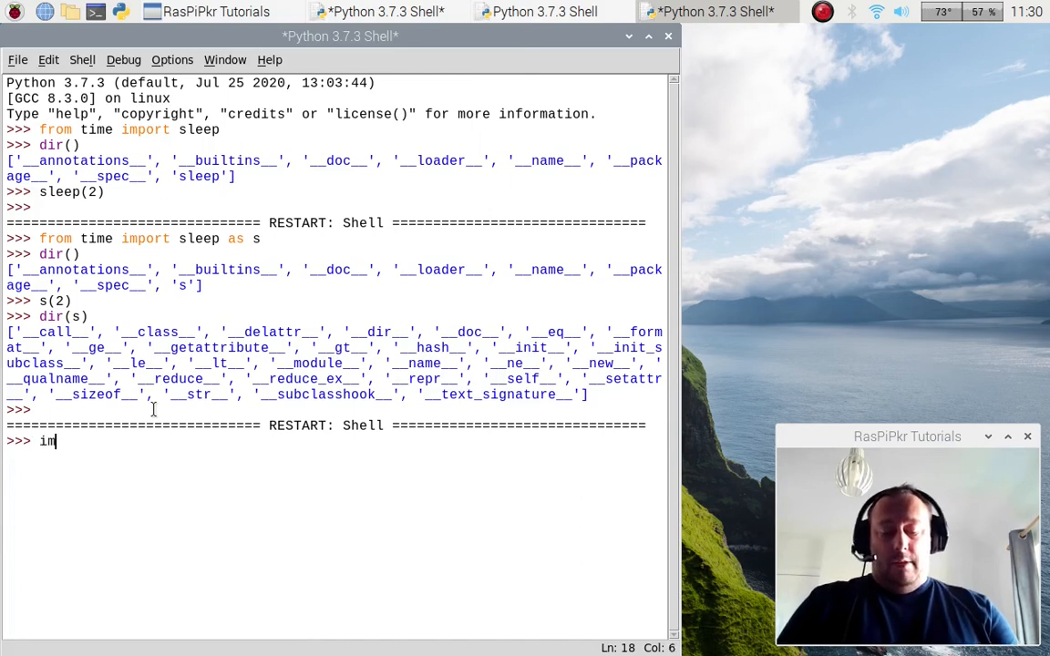
{"action": "type", "text": "port time"}
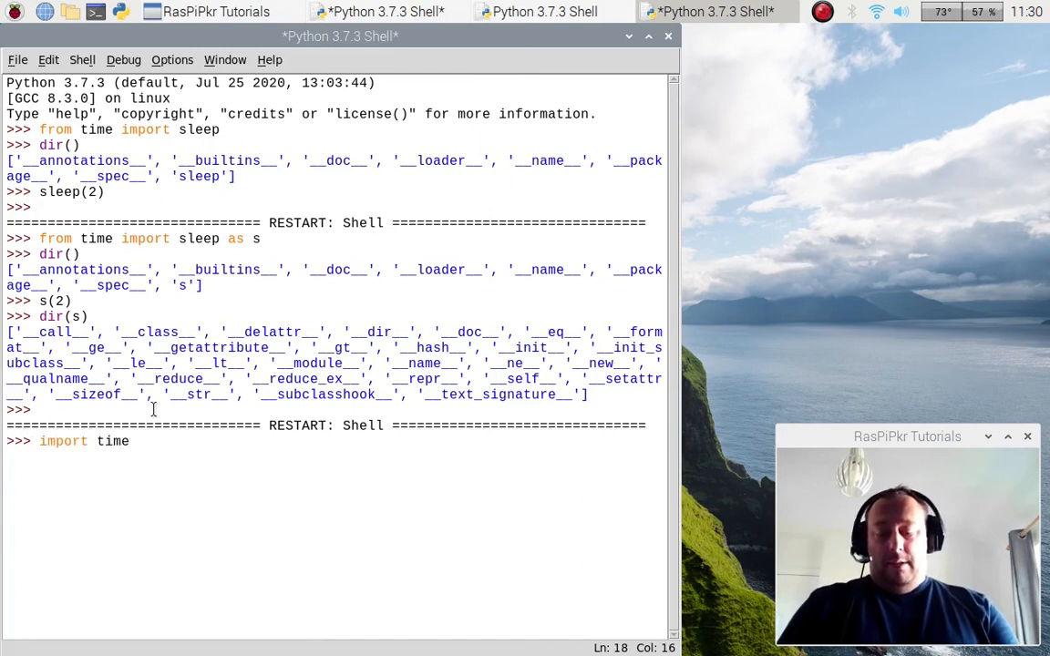
{"action": "type", "text": "as t"}
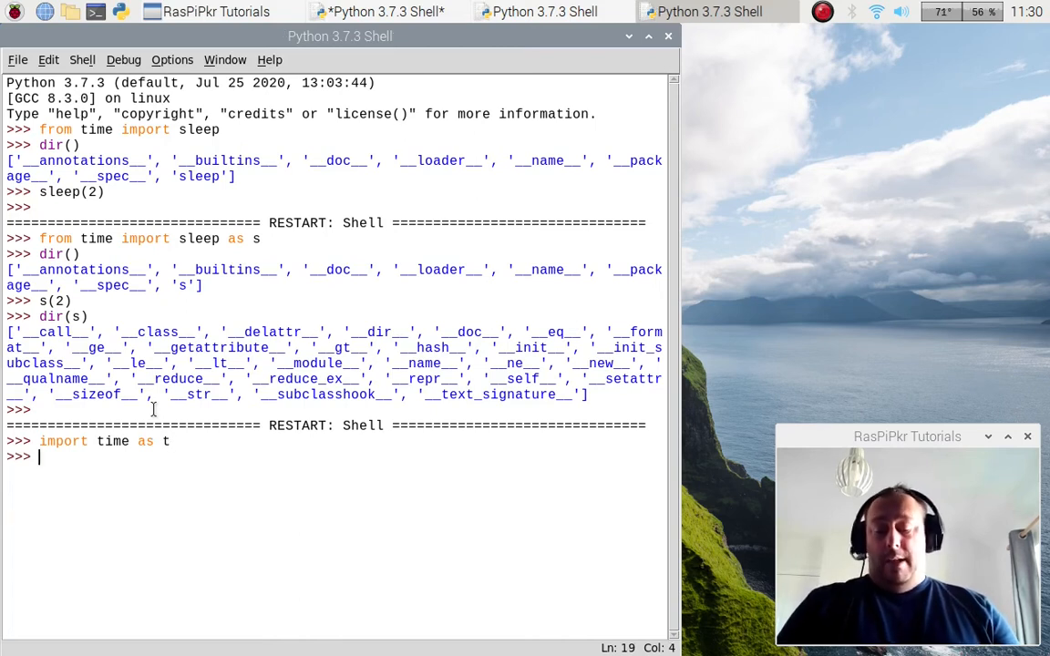
{"action": "type", "text": "dir()"}
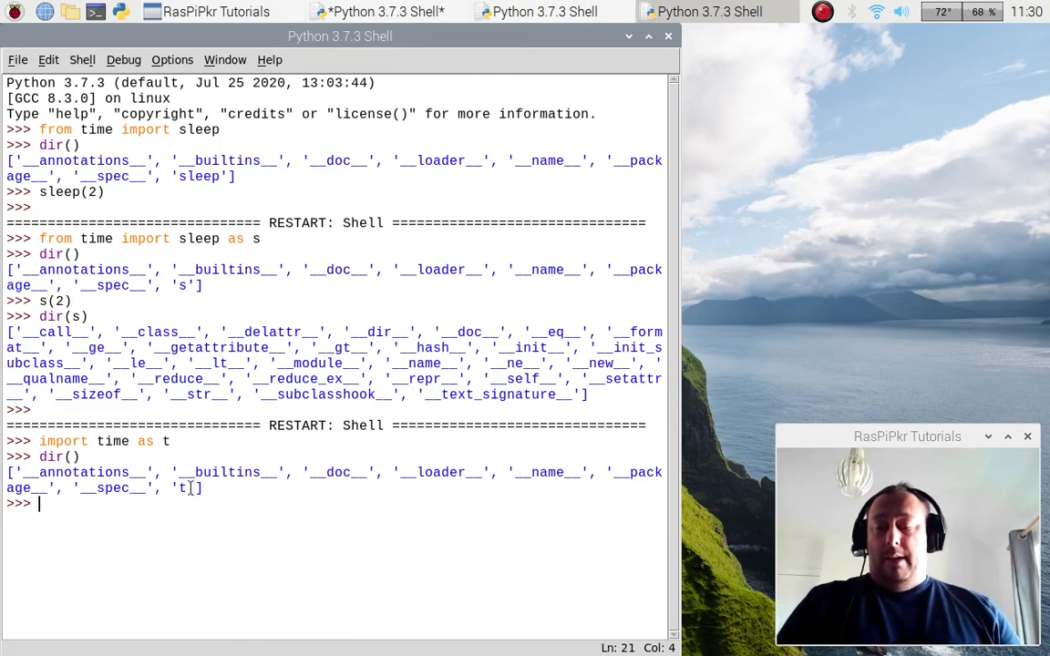
{"action": "double_click", "coordinate": [181, 488]}
{"action": "type", "text": "dir(t)"}
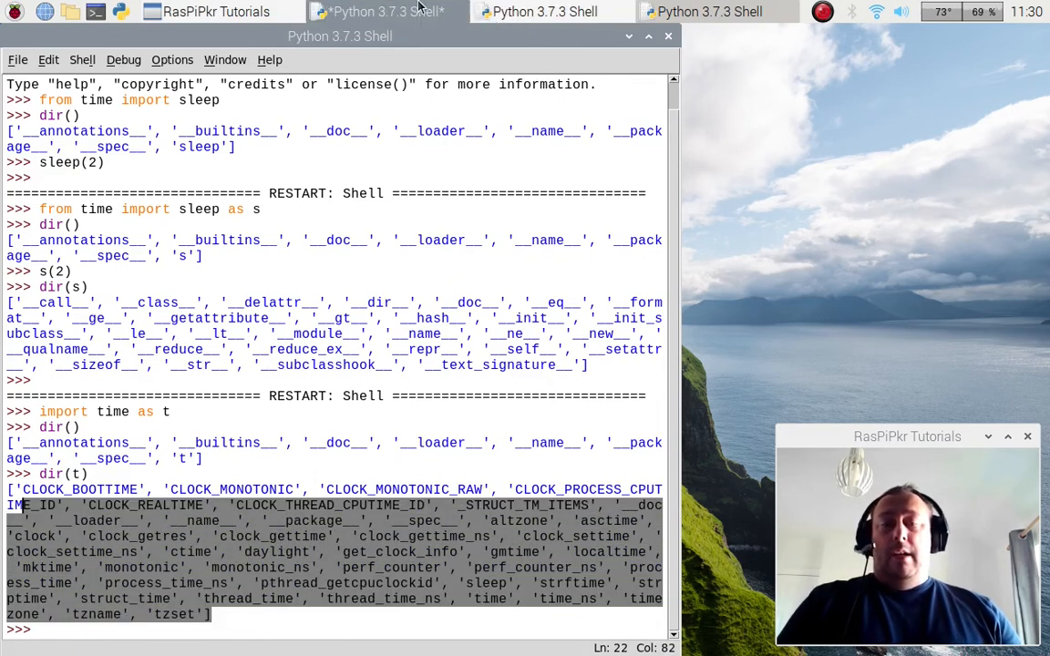
{"action": "left_click", "coordinate": [536, 12]}
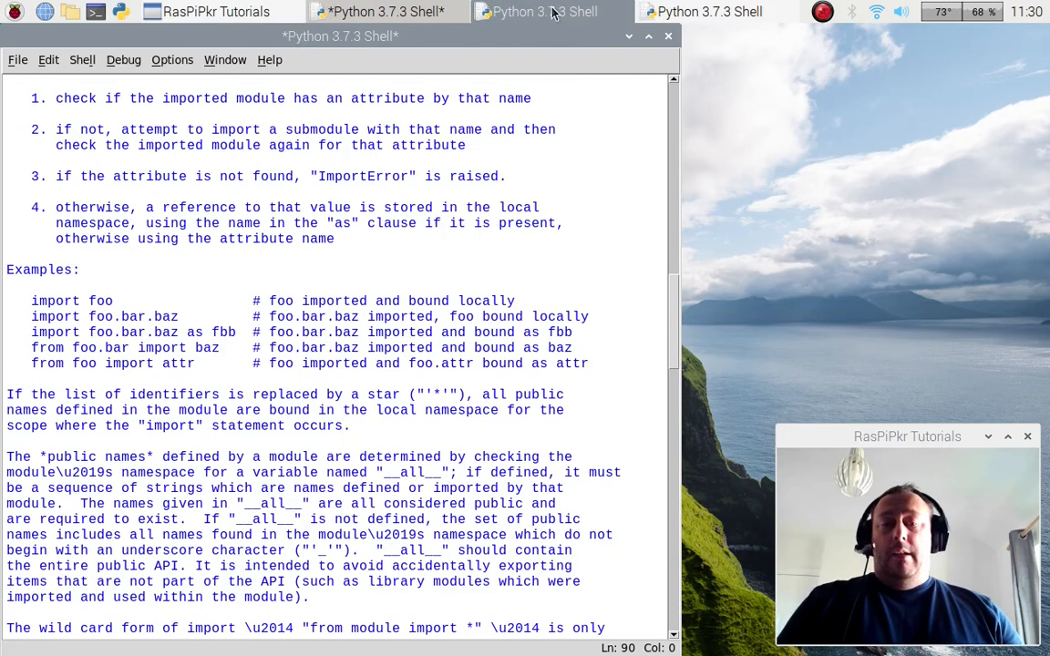
{"action": "left_click", "coordinate": [542, 11]}
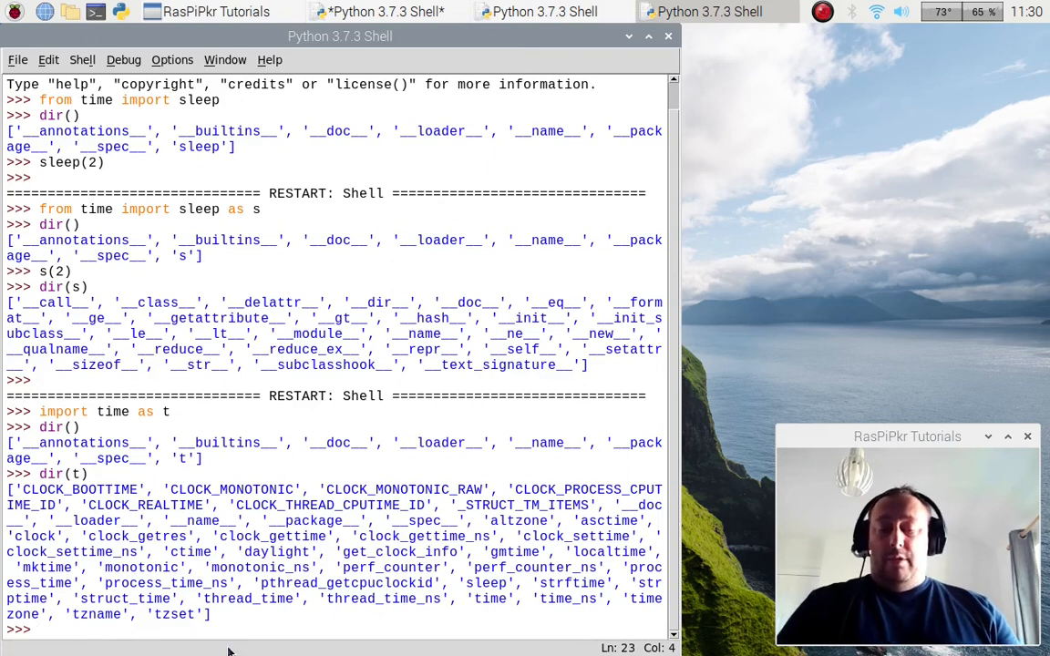
- Pause two seconds by calling t.sleep(2) on the aliased time module
{"action": "type", "text": "t"}
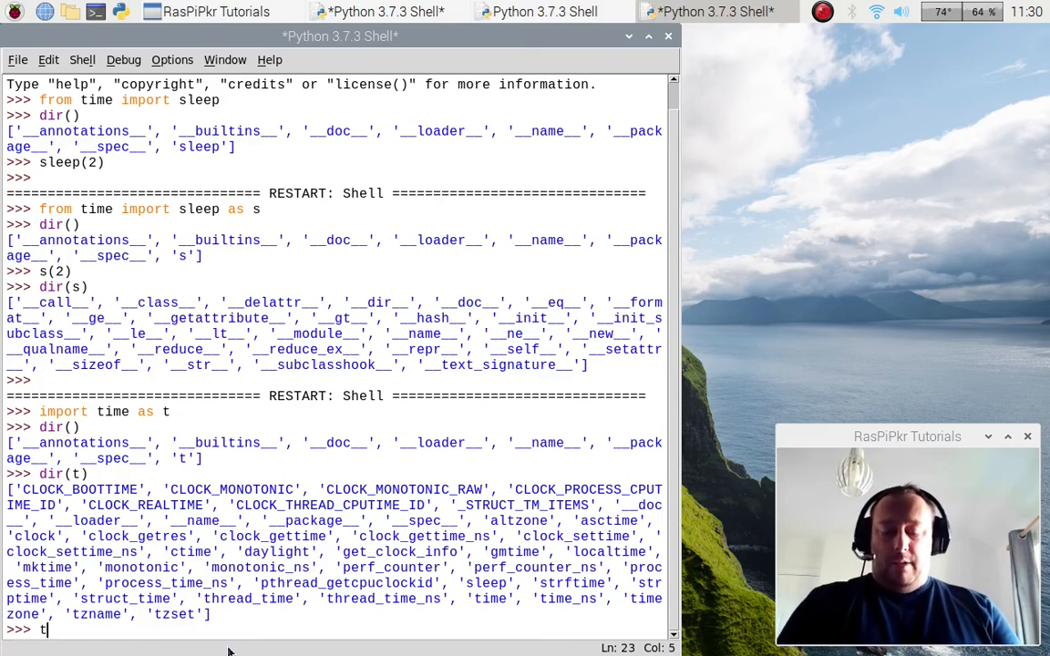
{"action": "type", "text": "t.sleep("}
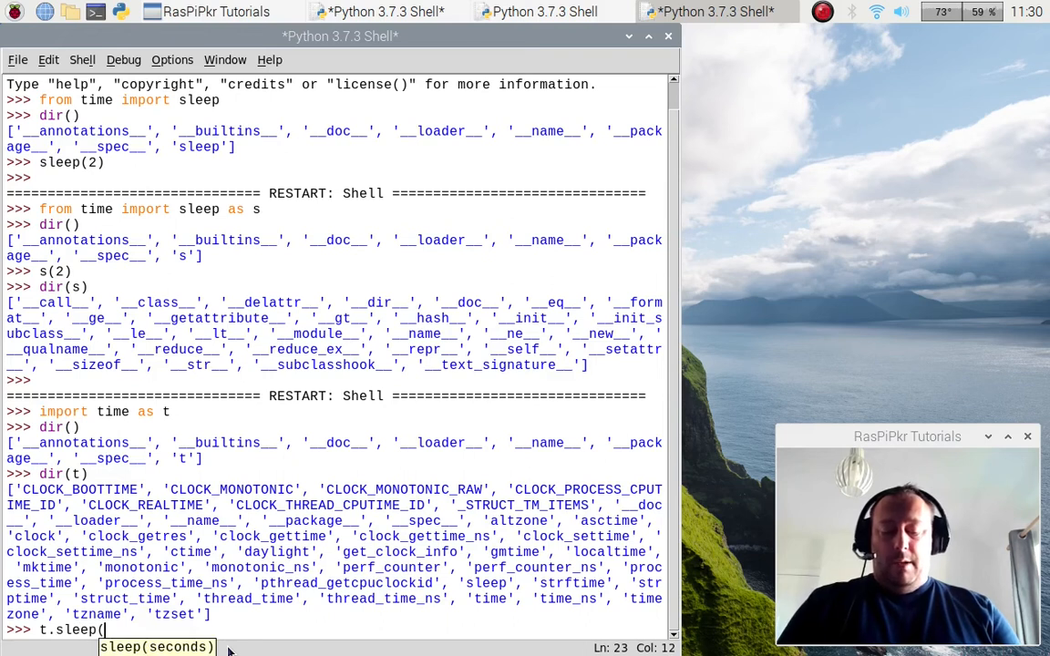
{"action": "type", "text": "2)"}
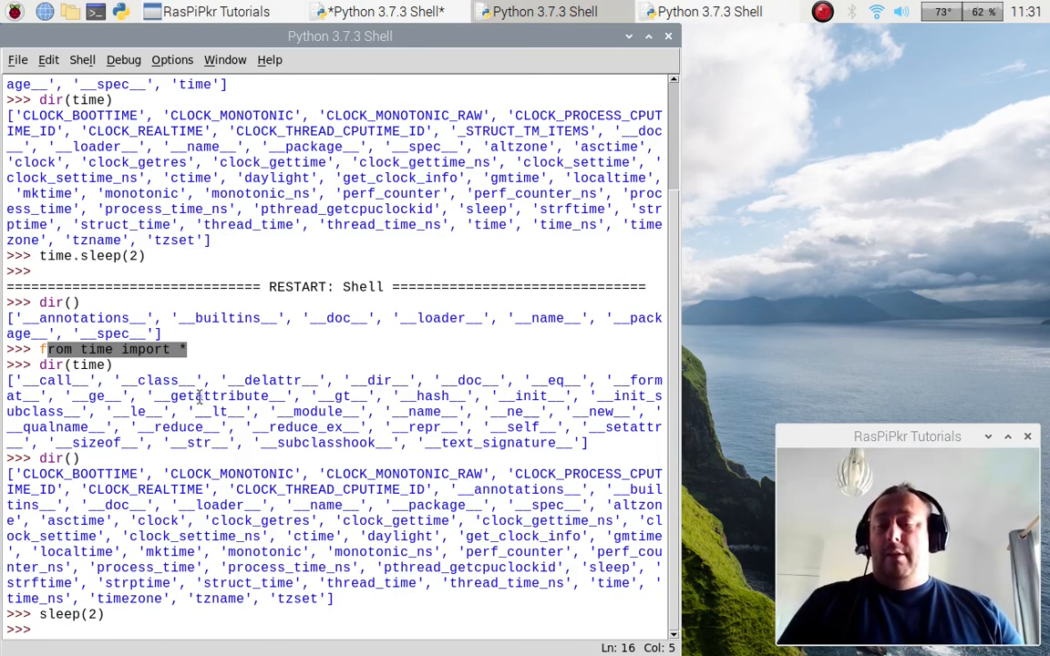
{"action": "left_click", "coordinate": [545, 11]}
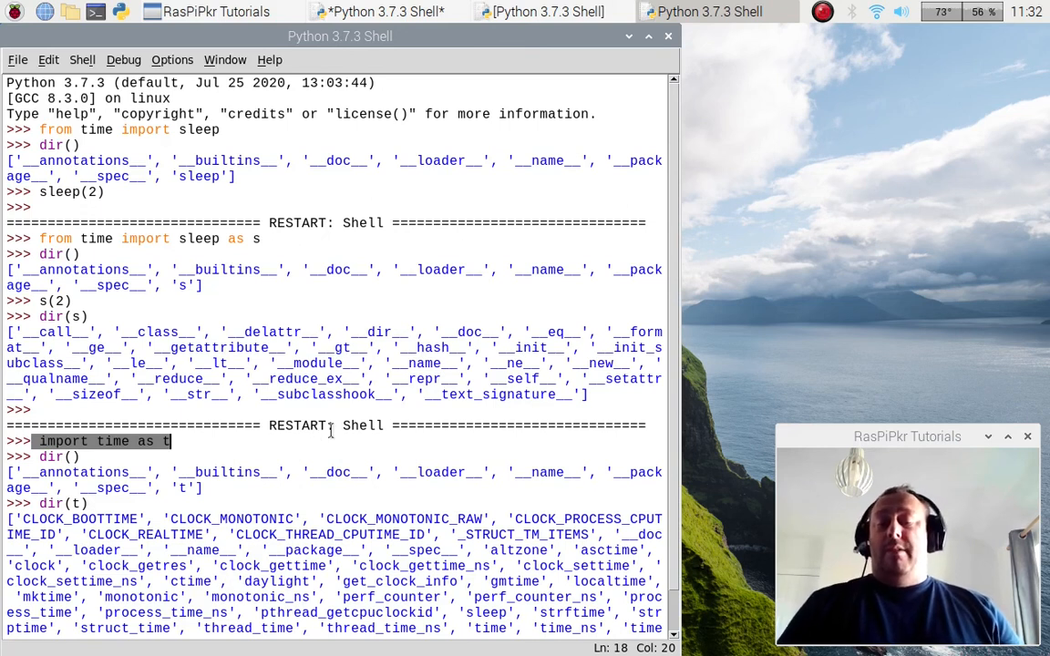
{"action": "mouse_move", "coordinate": [363, 379]}
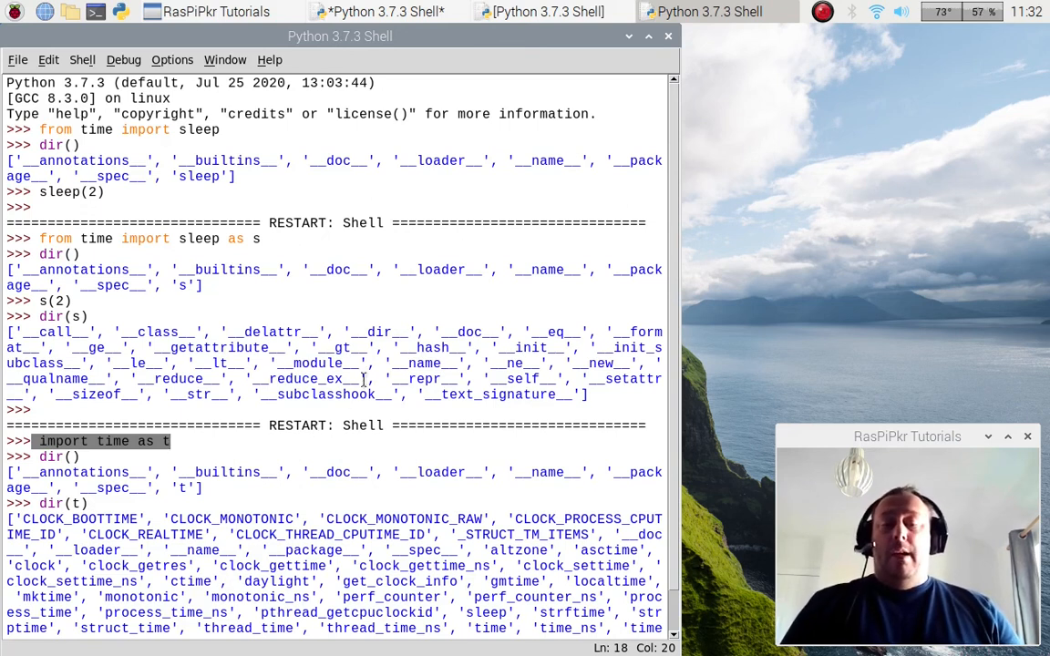